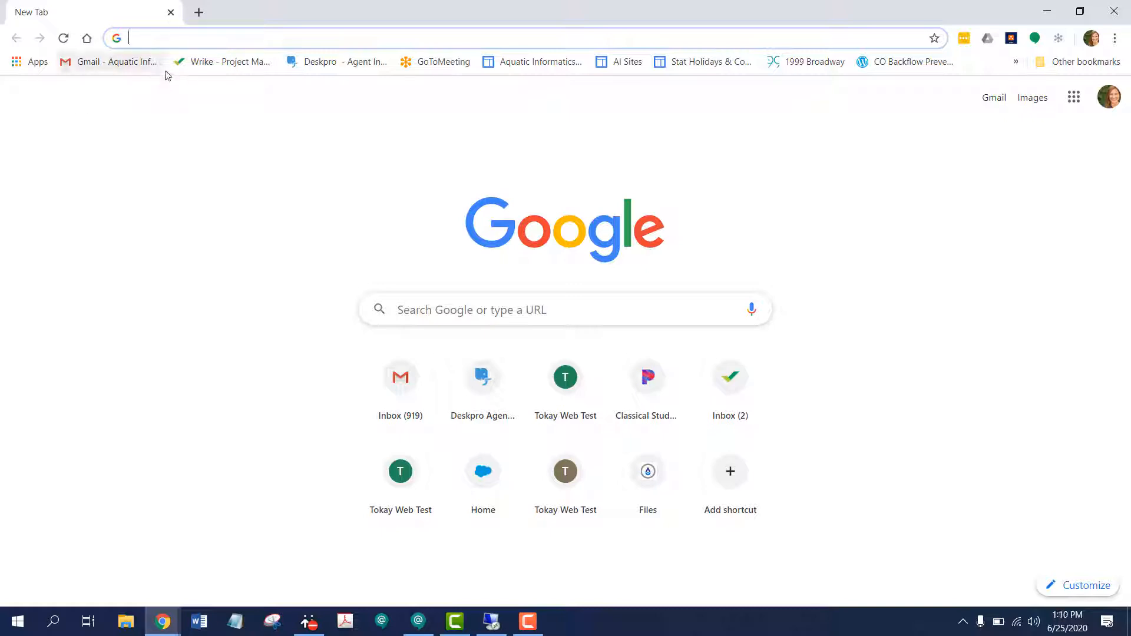
Step: Open the training site via 'tr', enter user name 100 and the password, and sign in
text(tr)
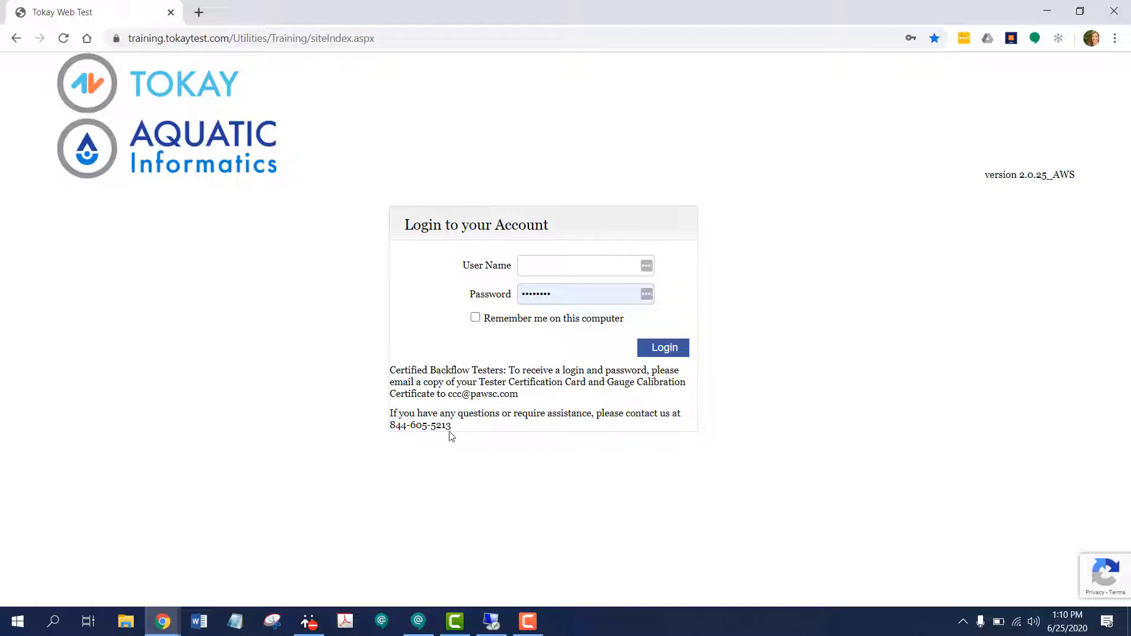
click(581, 265)
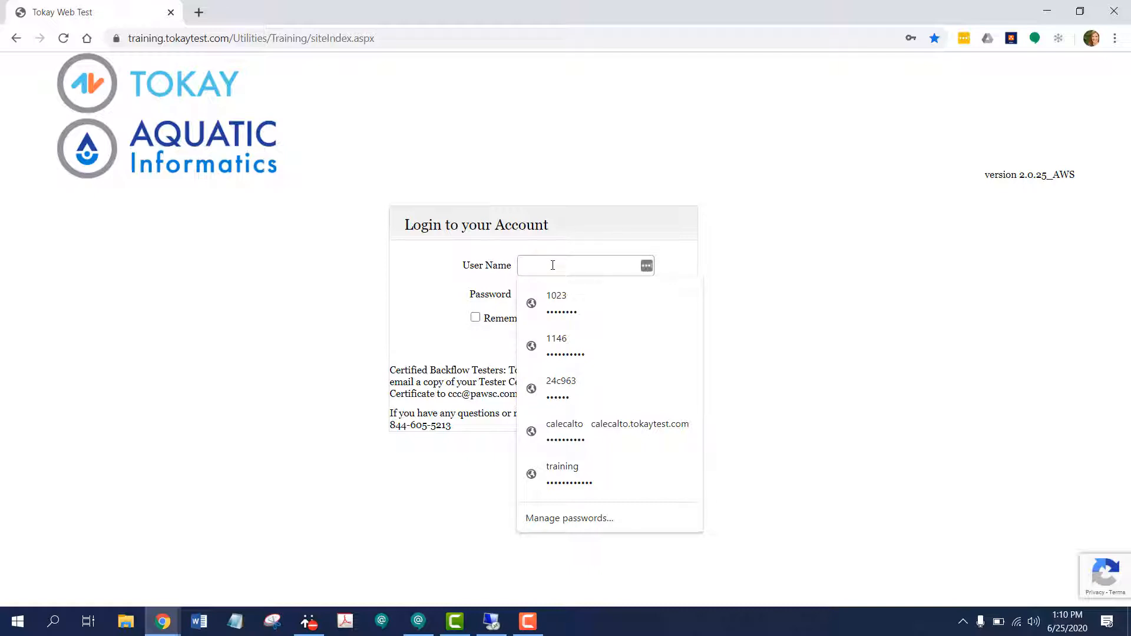
text(1004)
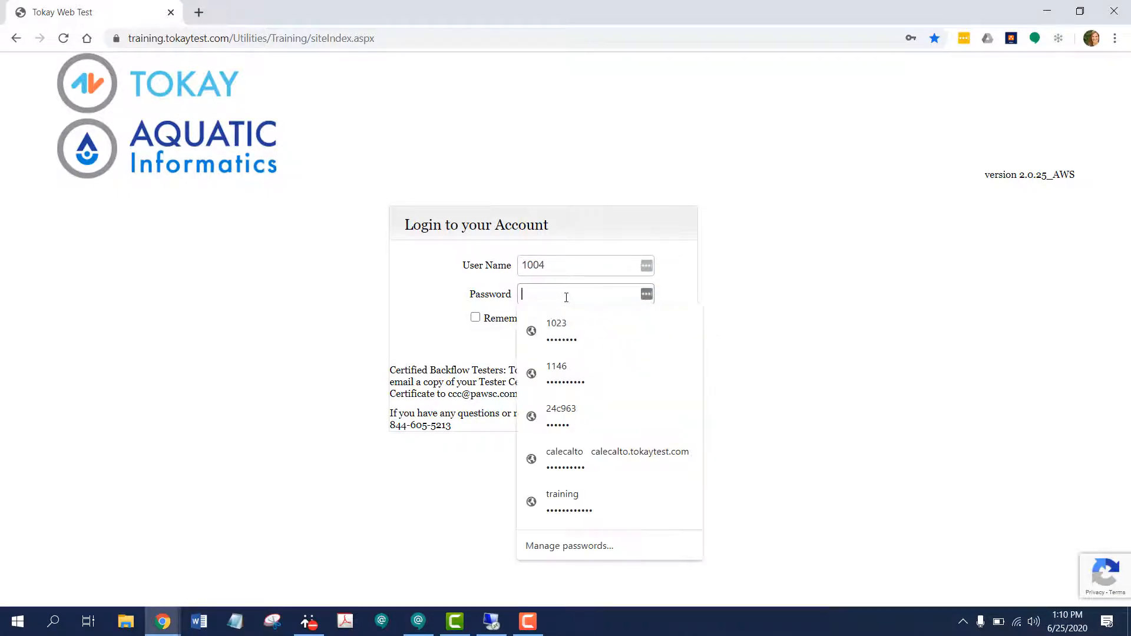
text(••)
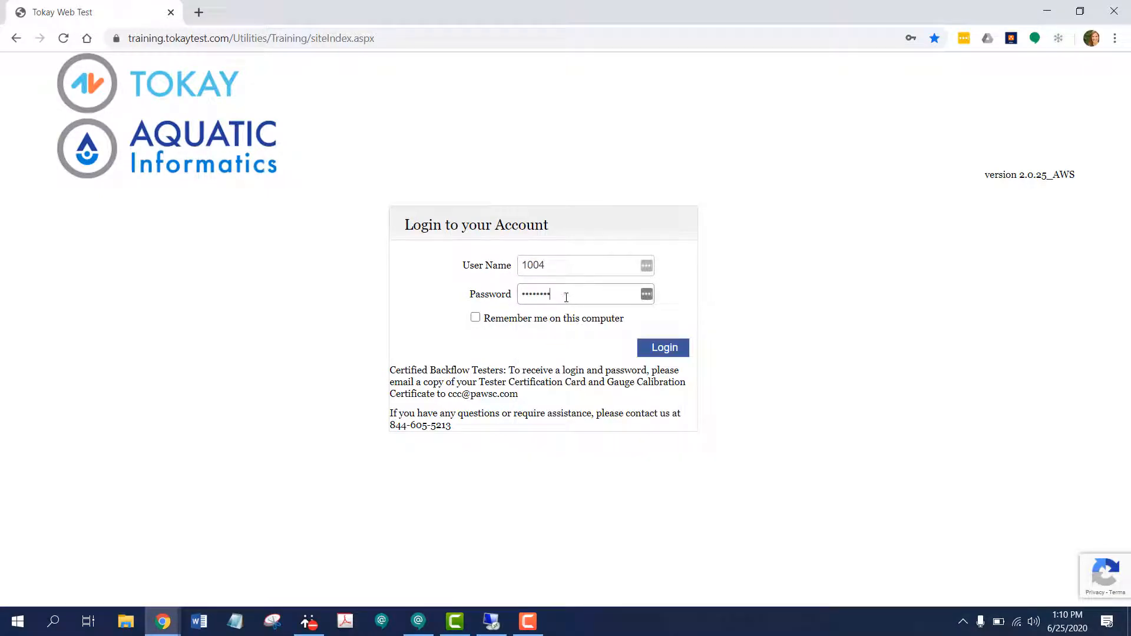
click(661, 347)
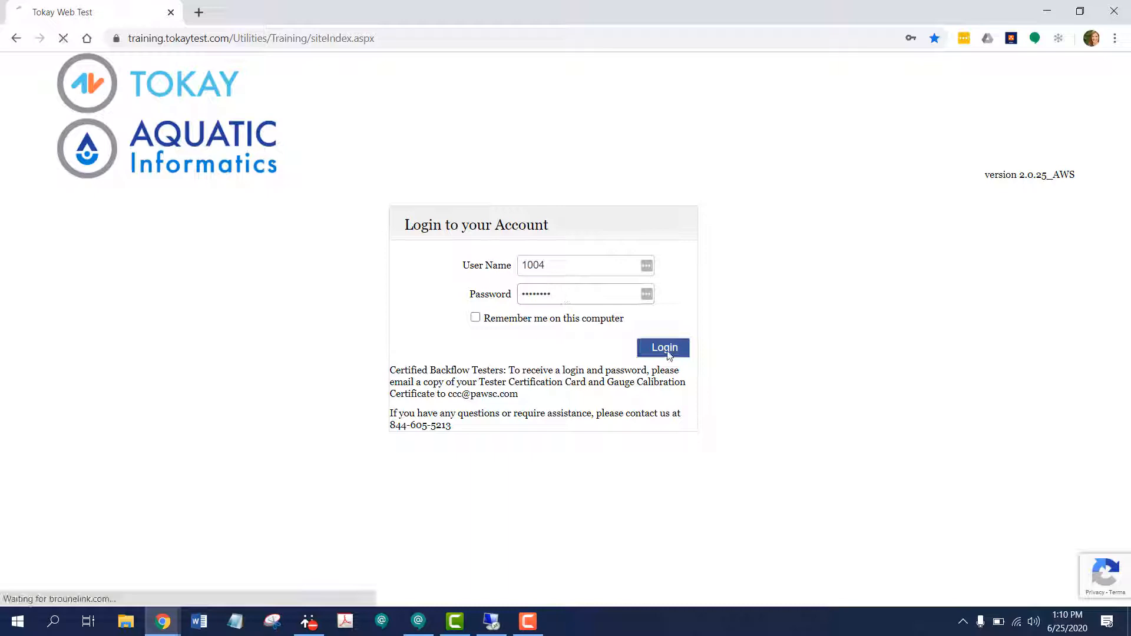
Step: Land on the main tester page with W.M. Mcdonough Plumbing selected
click(662, 348)
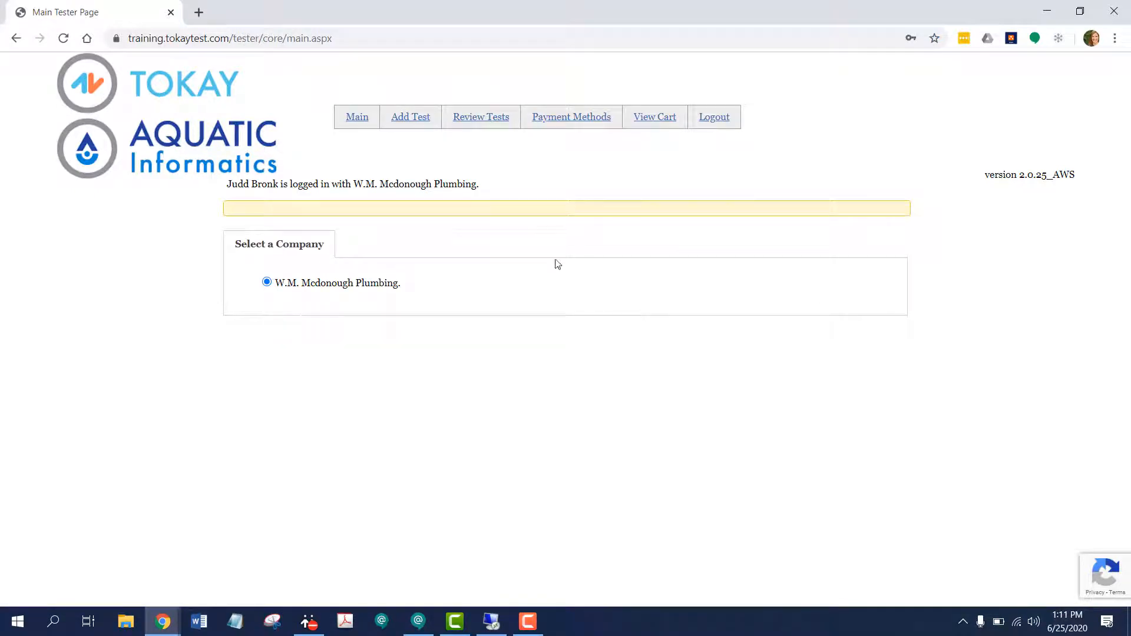
mouse_move(242, 200)
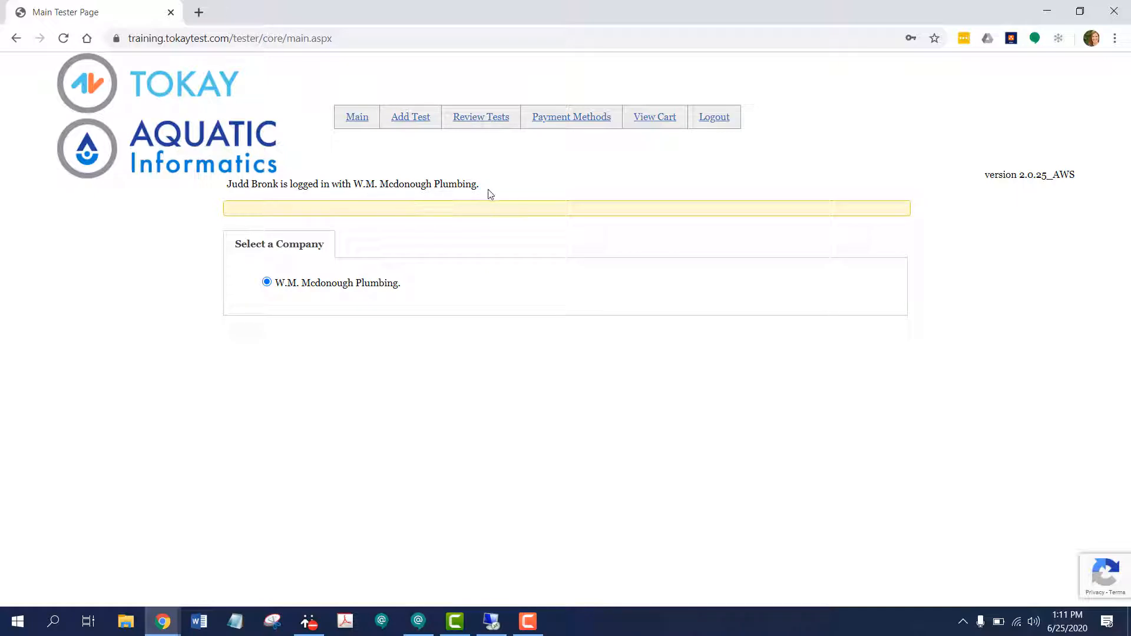
mouse_move(306, 217)
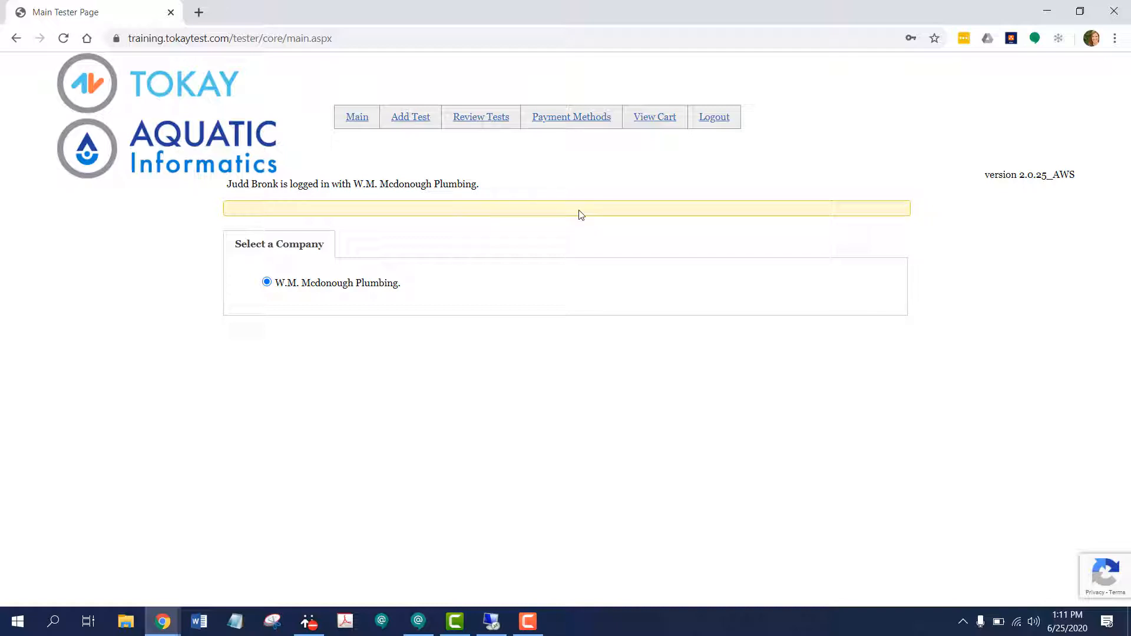
mouse_move(384, 226)
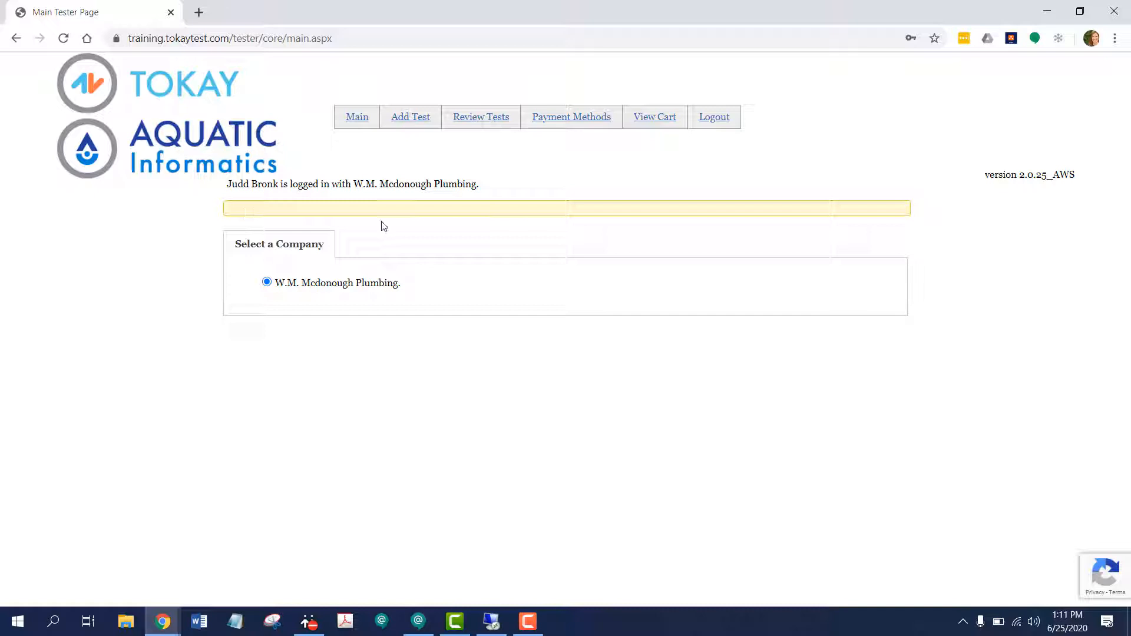
mouse_move(402, 213)
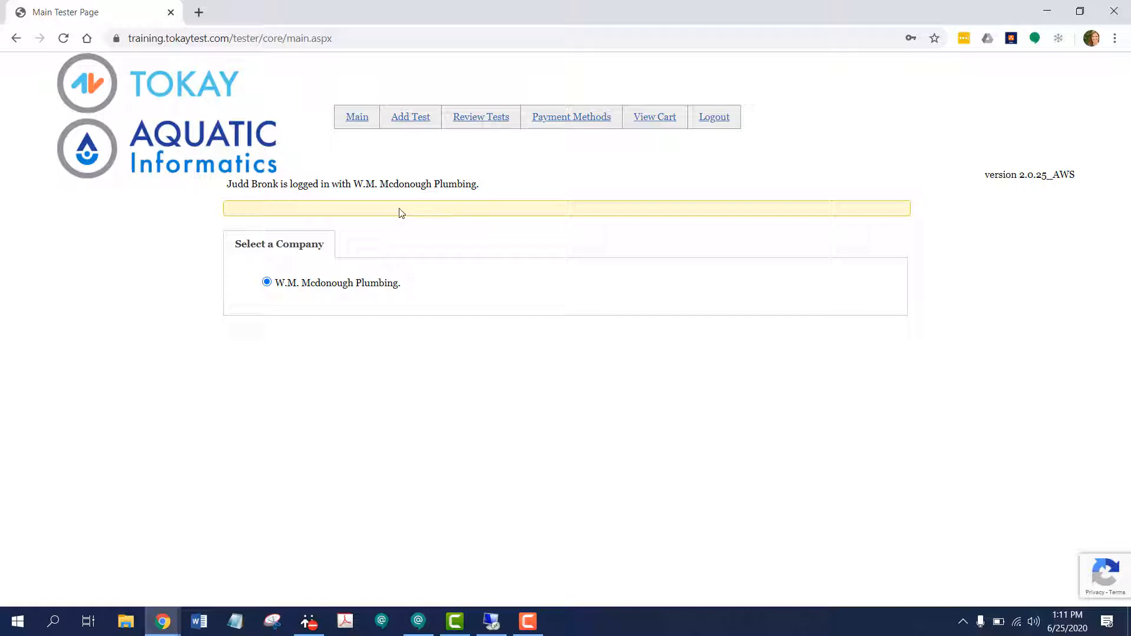
mouse_move(237, 217)
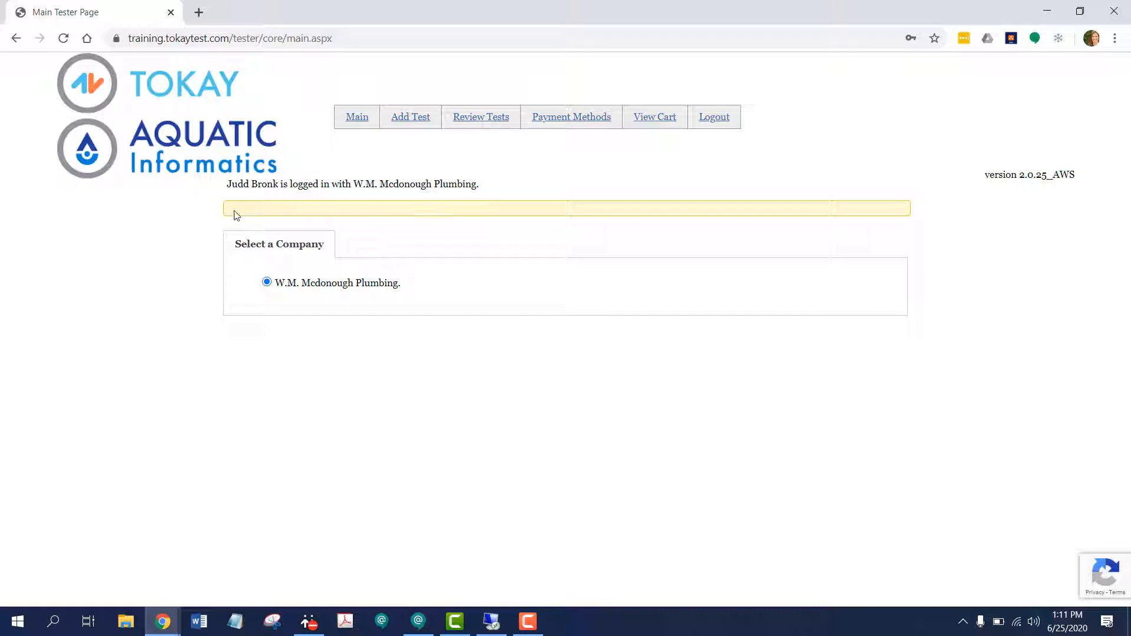
mouse_move(278, 217)
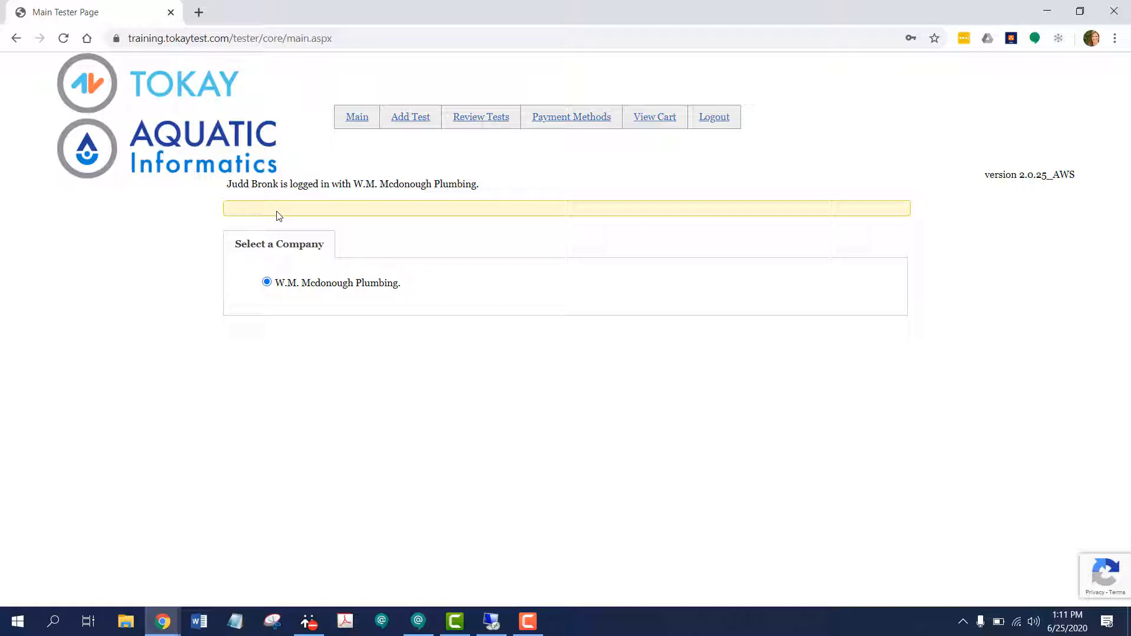
mouse_move(308, 304)
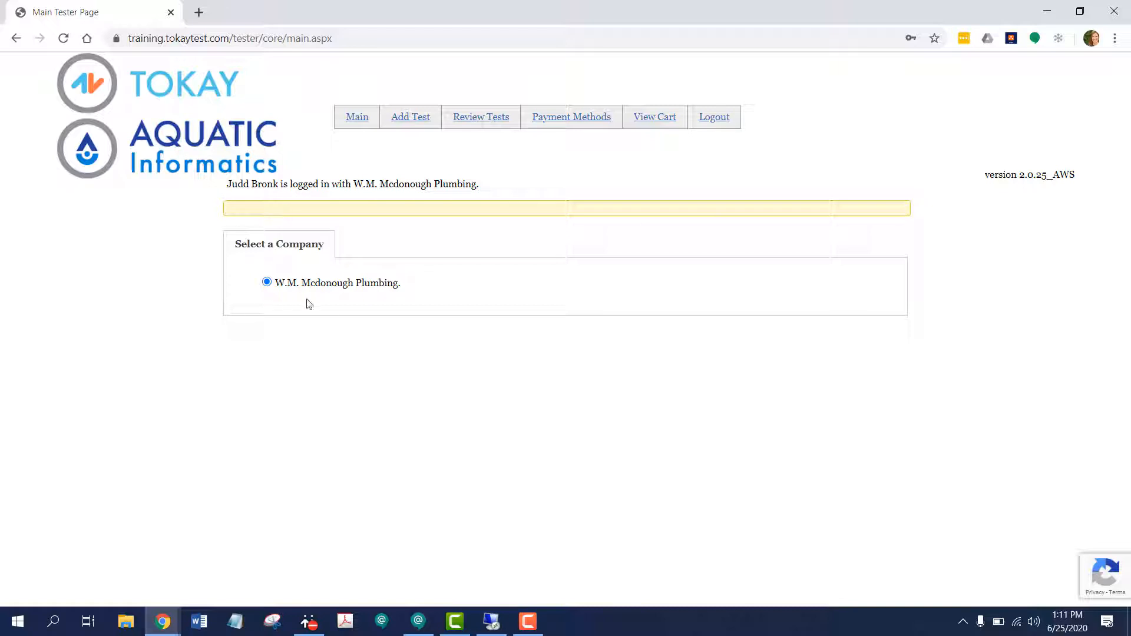
mouse_move(364, 315)
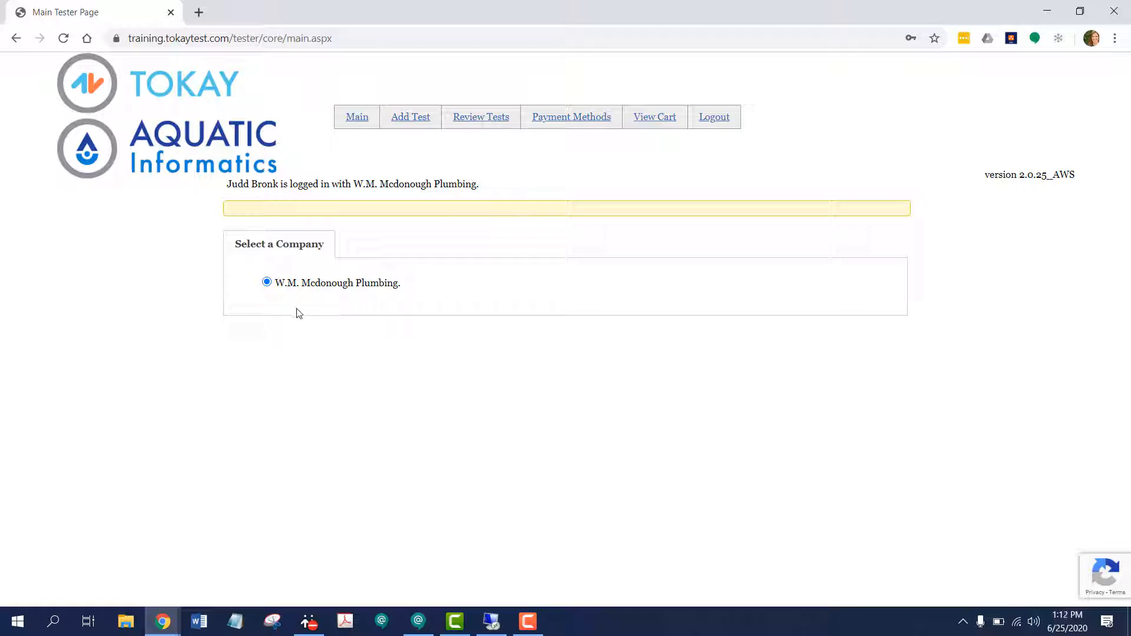
mouse_move(345, 301)
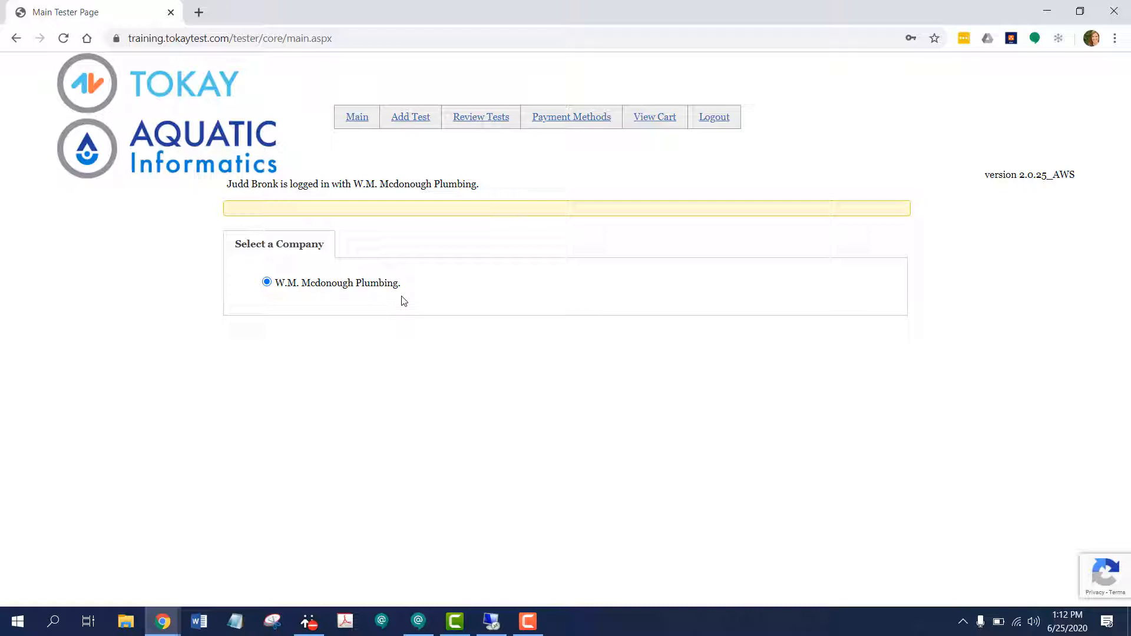
mouse_move(387, 152)
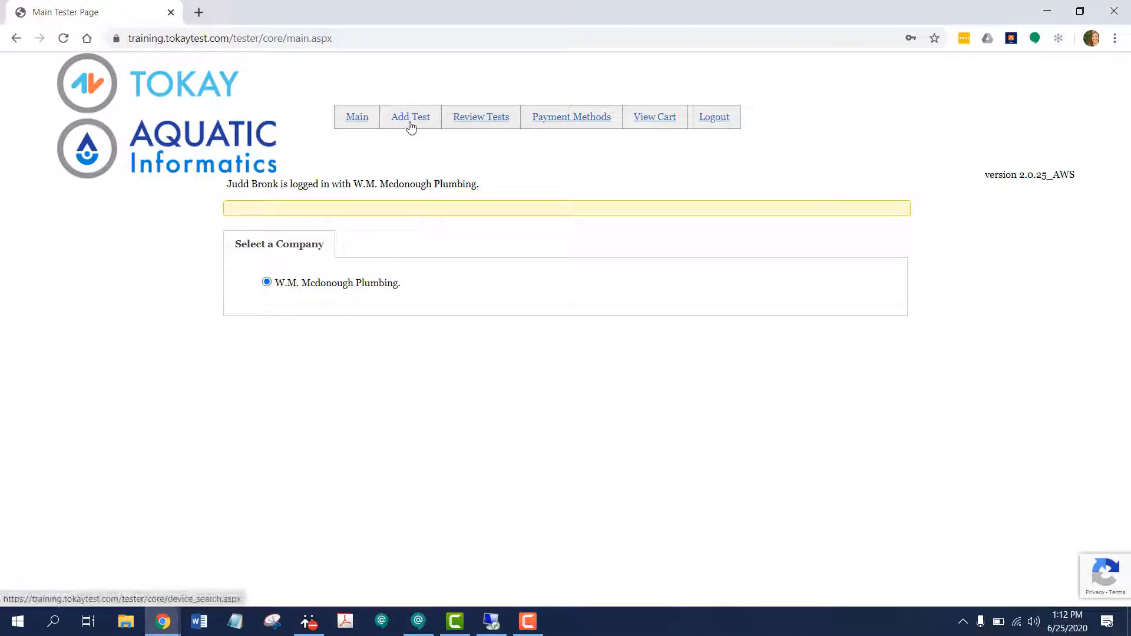
Step: Add a new test and locate the device with hazard number 95606
click(410, 117)
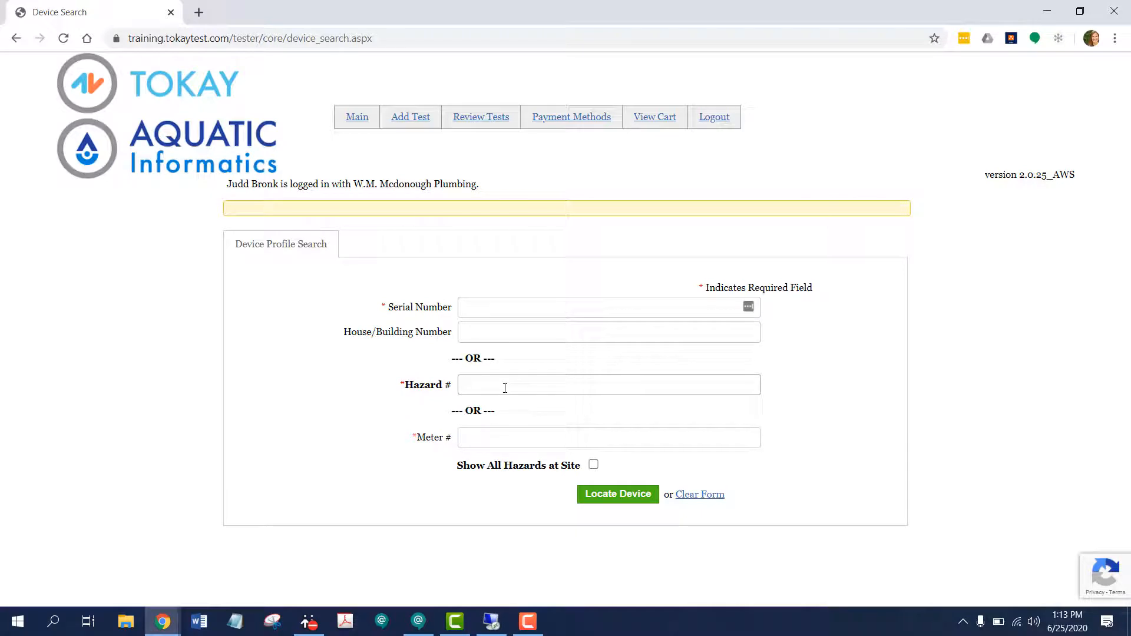
text(95606)
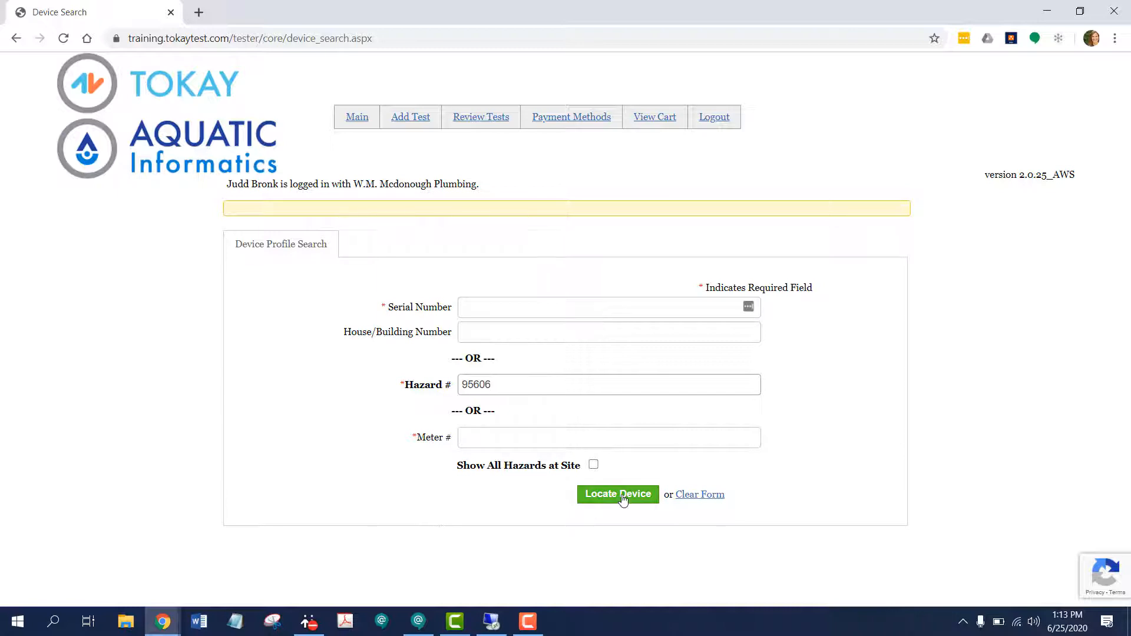
click(616, 493)
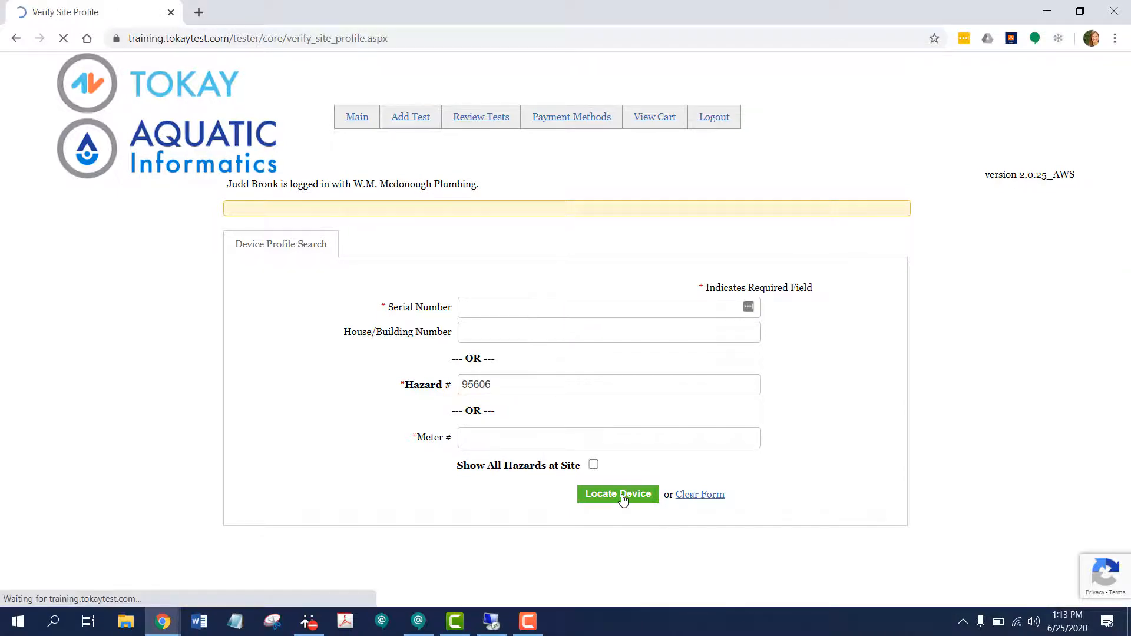
Step: Review the loaded Verify Site Profile details for hazard 95606 down to the confirm button
click(616, 493)
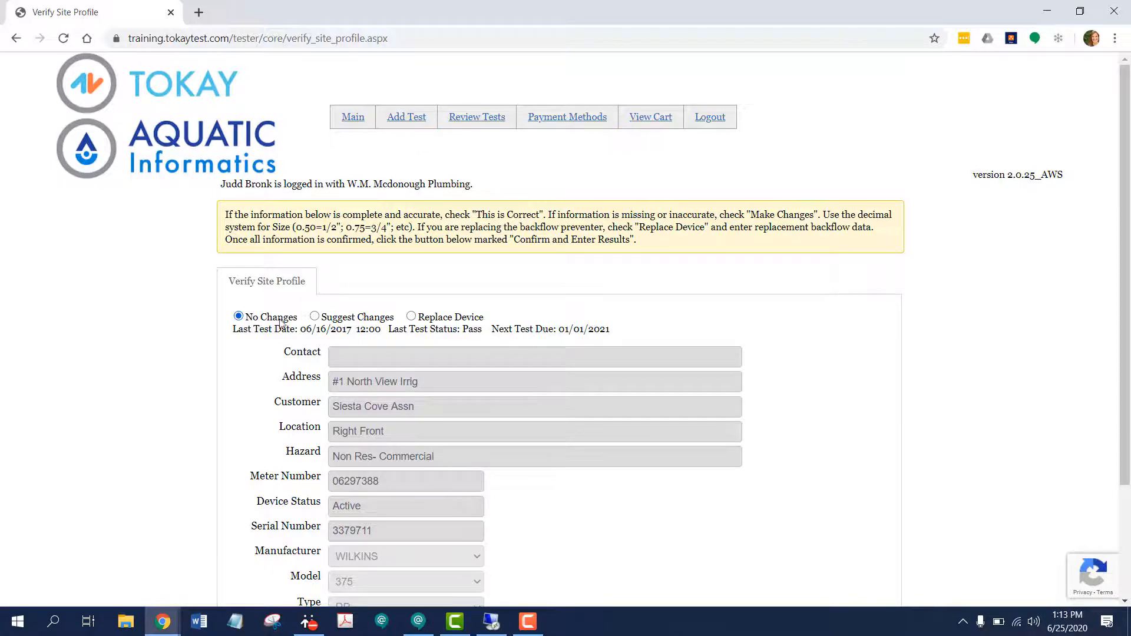
scroll(down, 3)
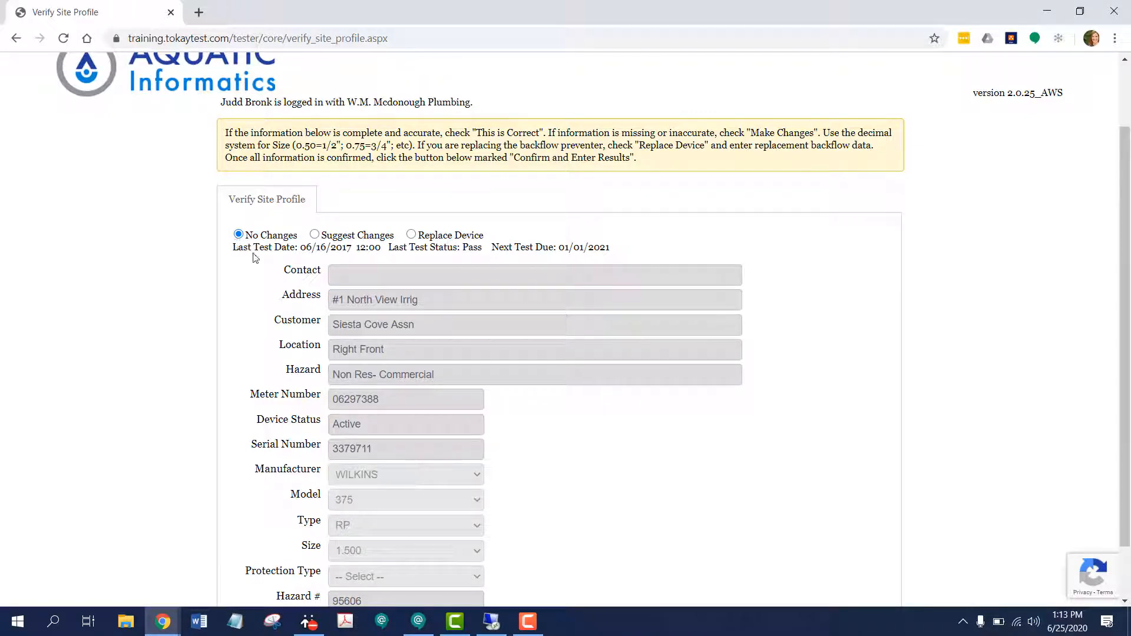
mouse_move(395, 258)
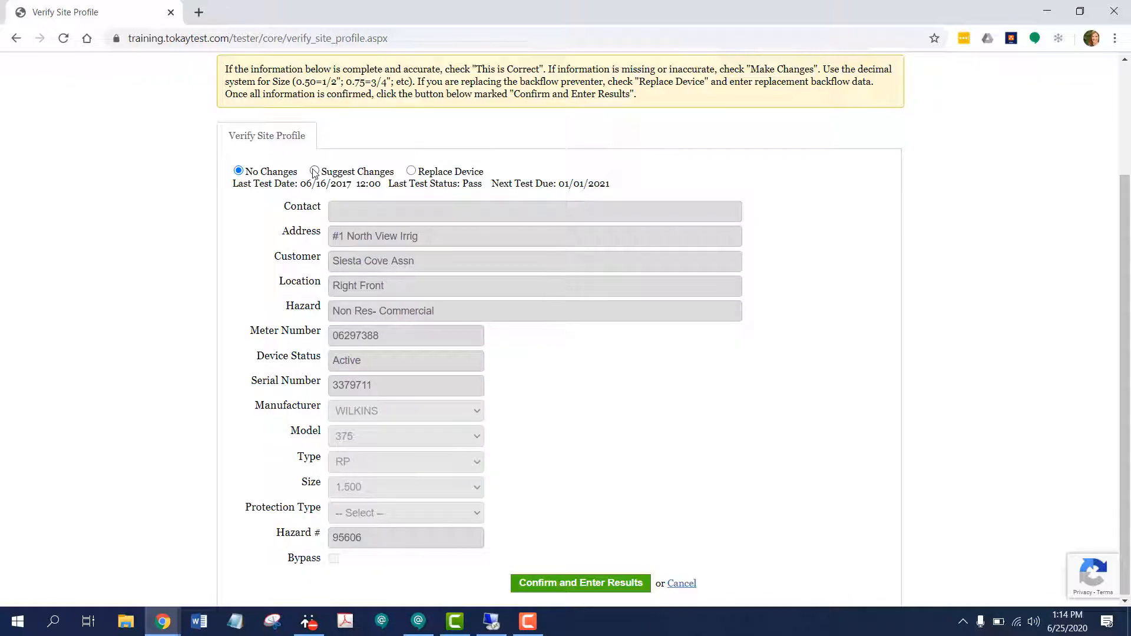
Step: Try the suggest-changes and replacement options, then settle on No Changes for the profile
click(314, 170)
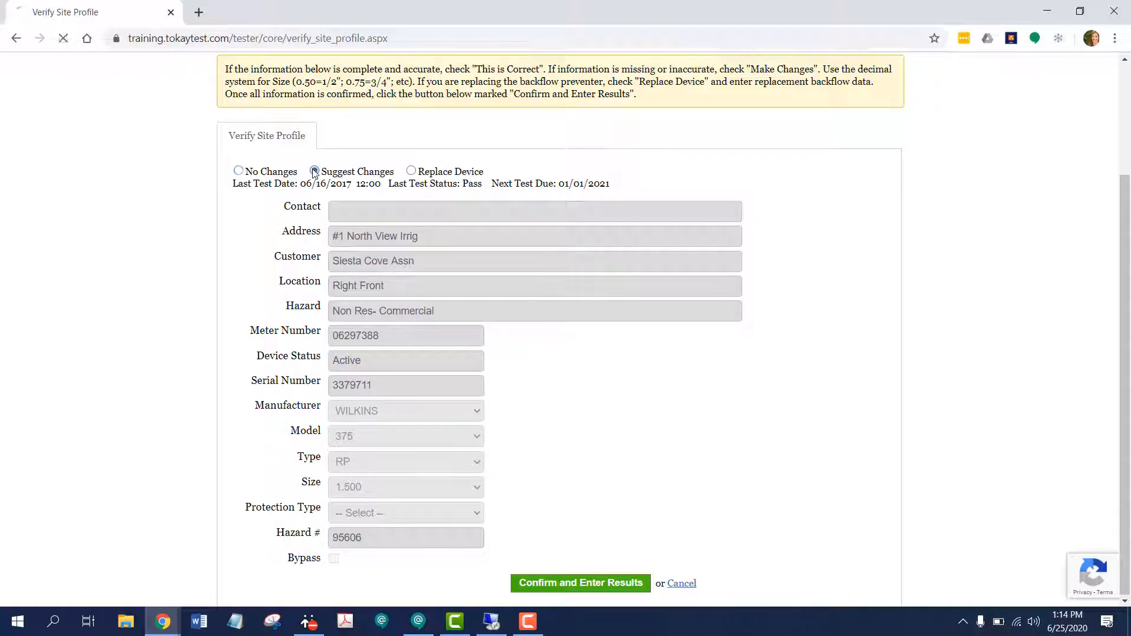
click(314, 170)
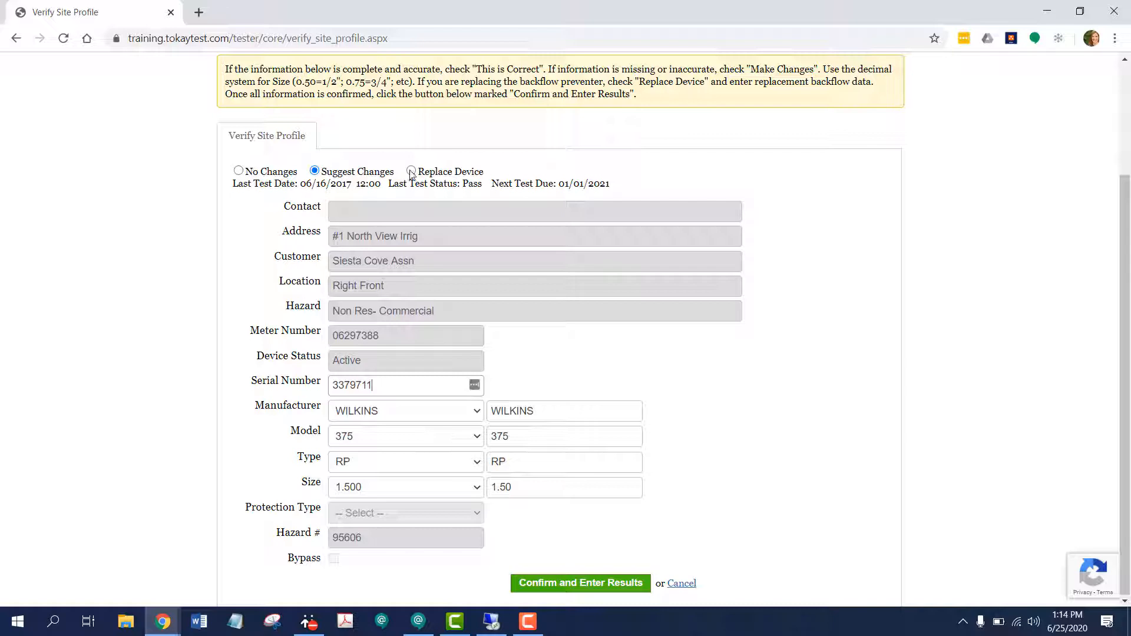
click(410, 172)
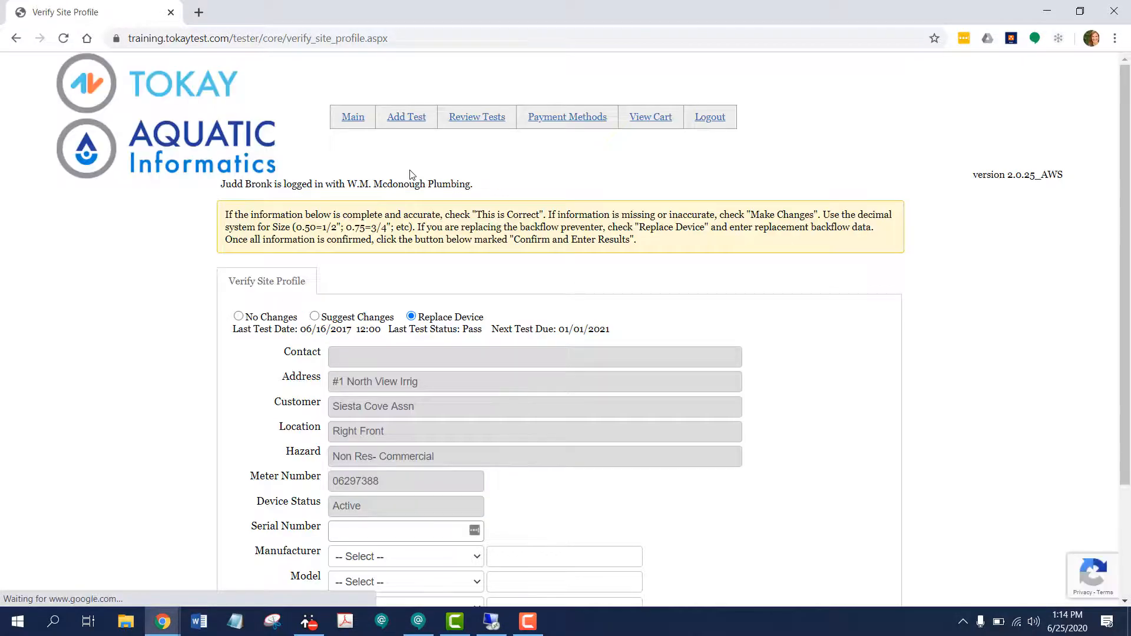
scroll(down, 3)
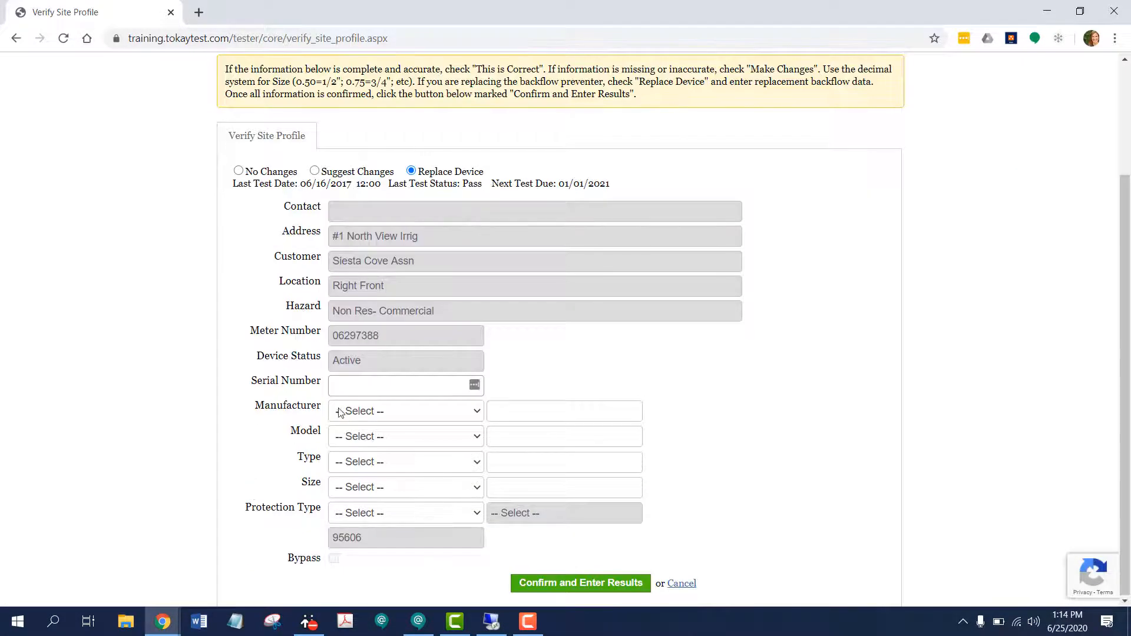
click(404, 385)
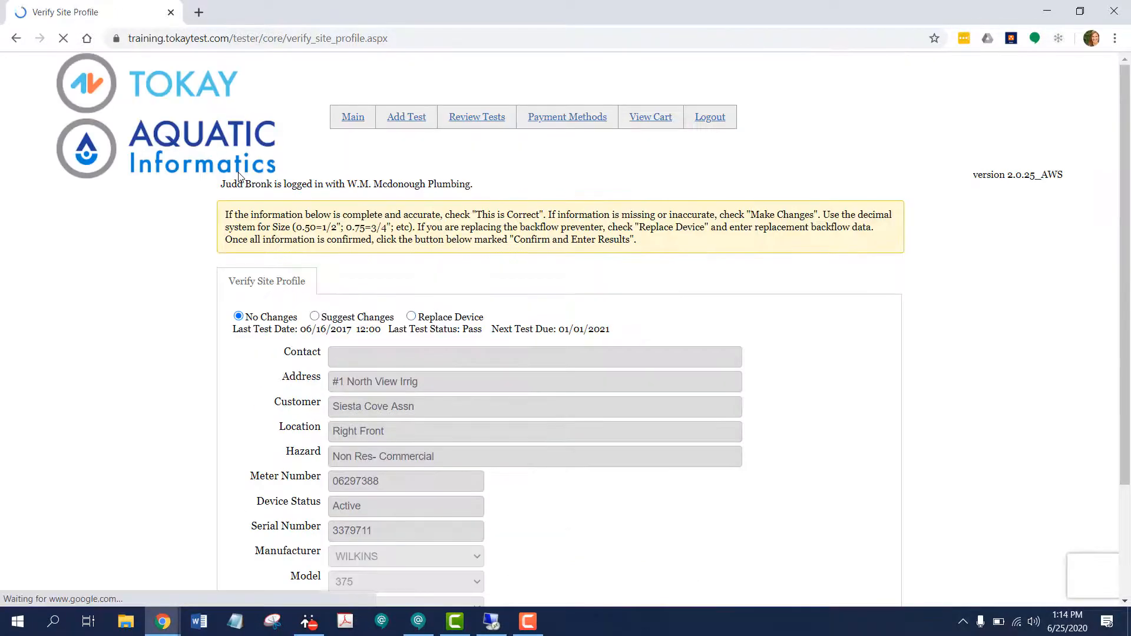
Step: Confirm the site profile and proceed to entering test results
scroll(down, 3)
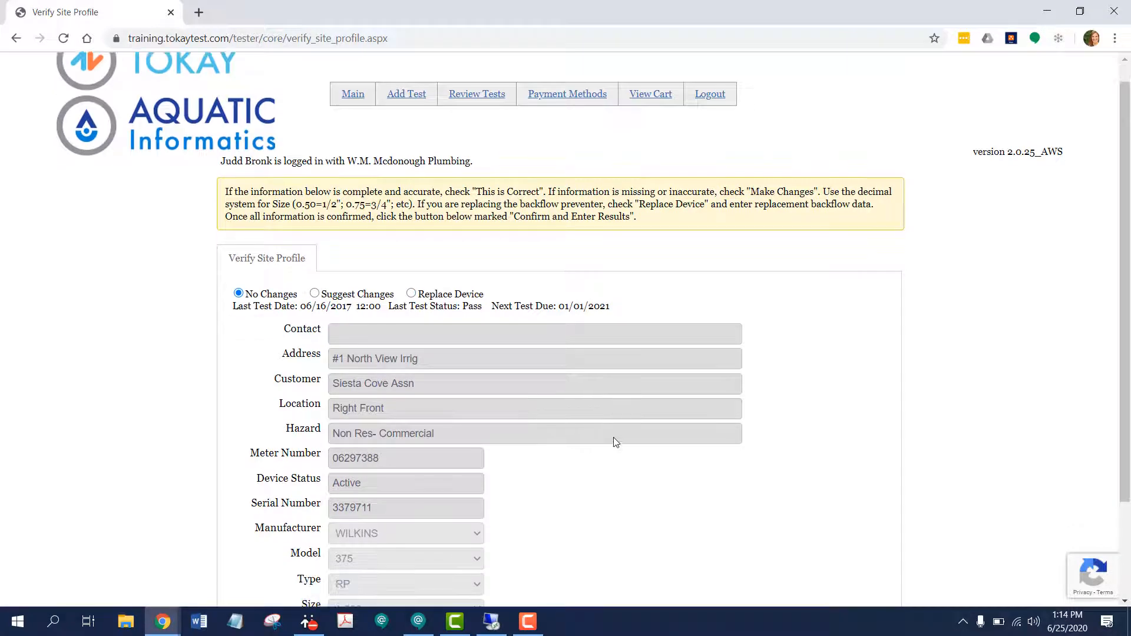
scroll(down, 3)
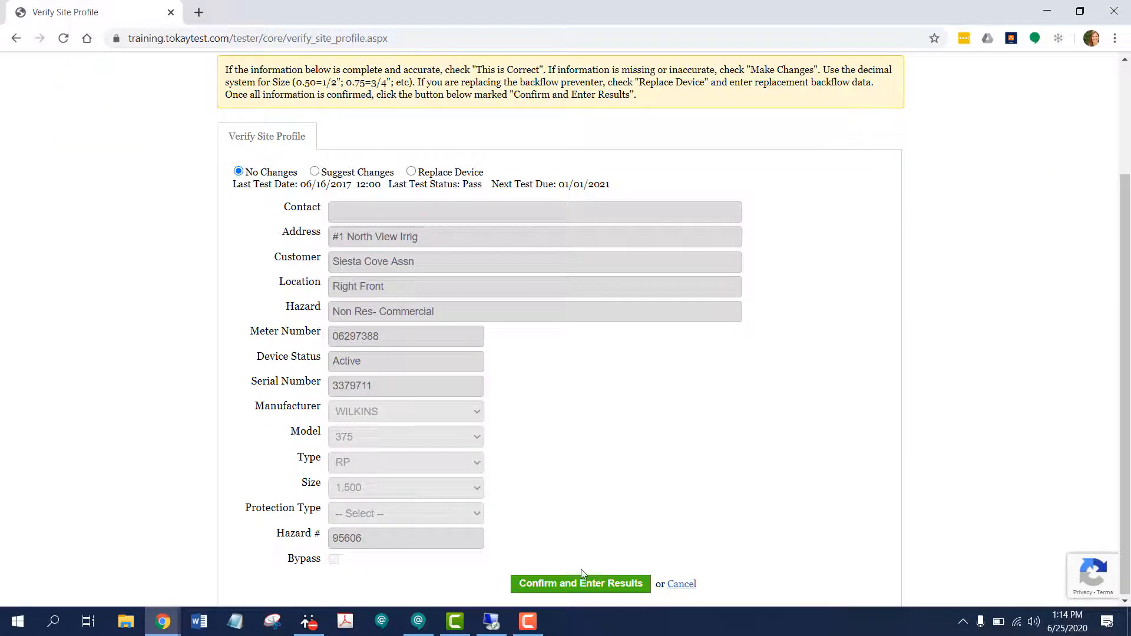
click(579, 583)
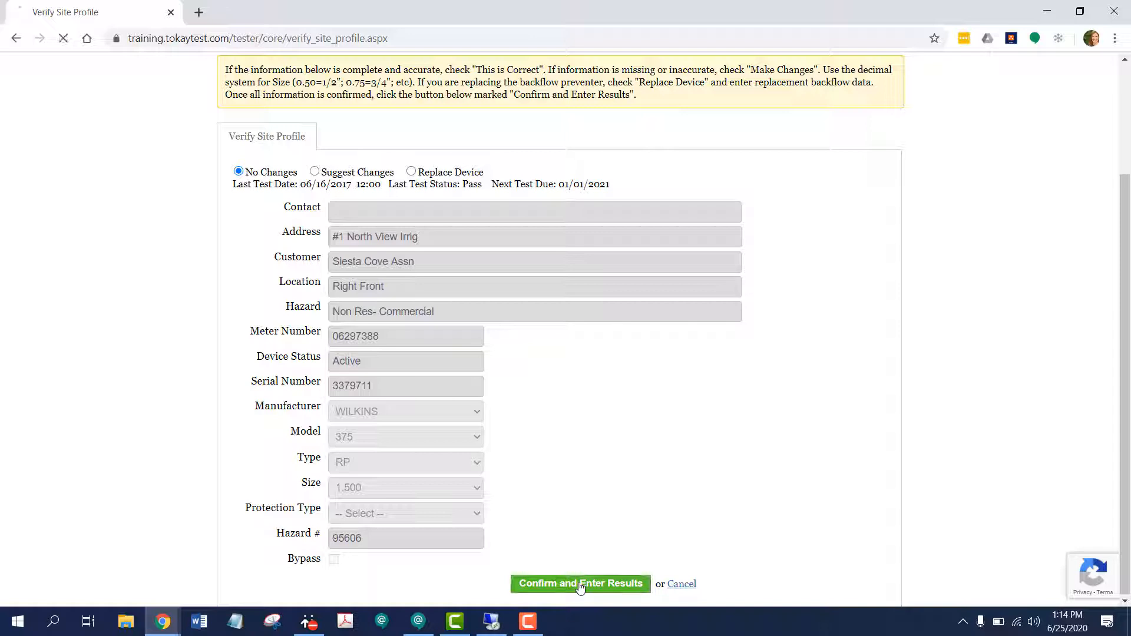
Step: Mark the initial test dated 06/25/2020 as Pass with check valve #1 closed tight
click(580, 583)
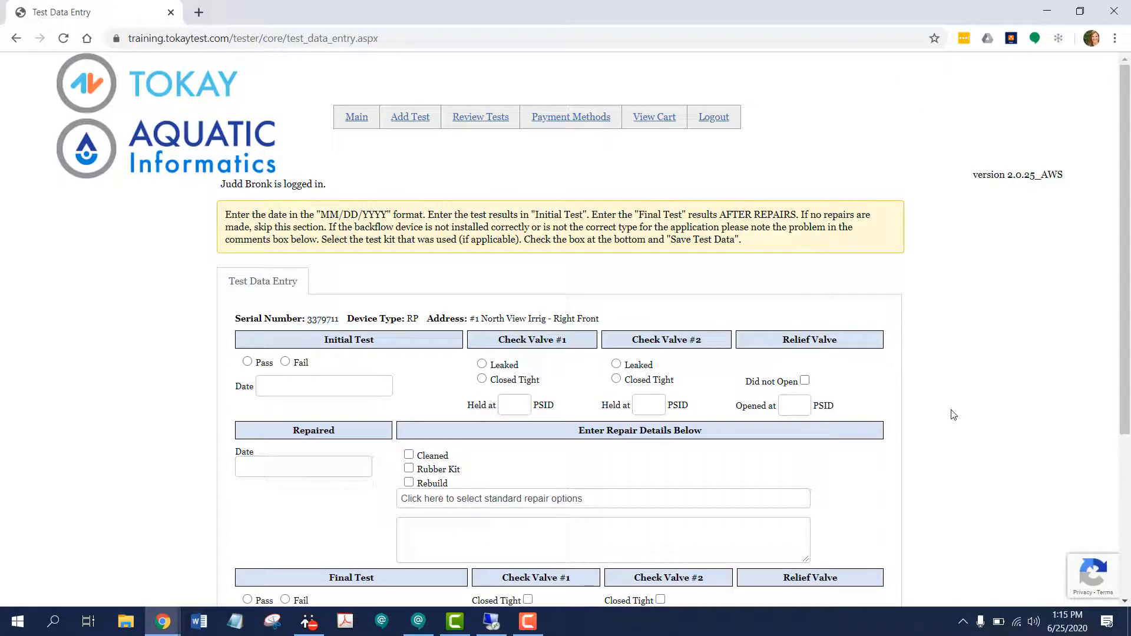
scroll(down, 3)
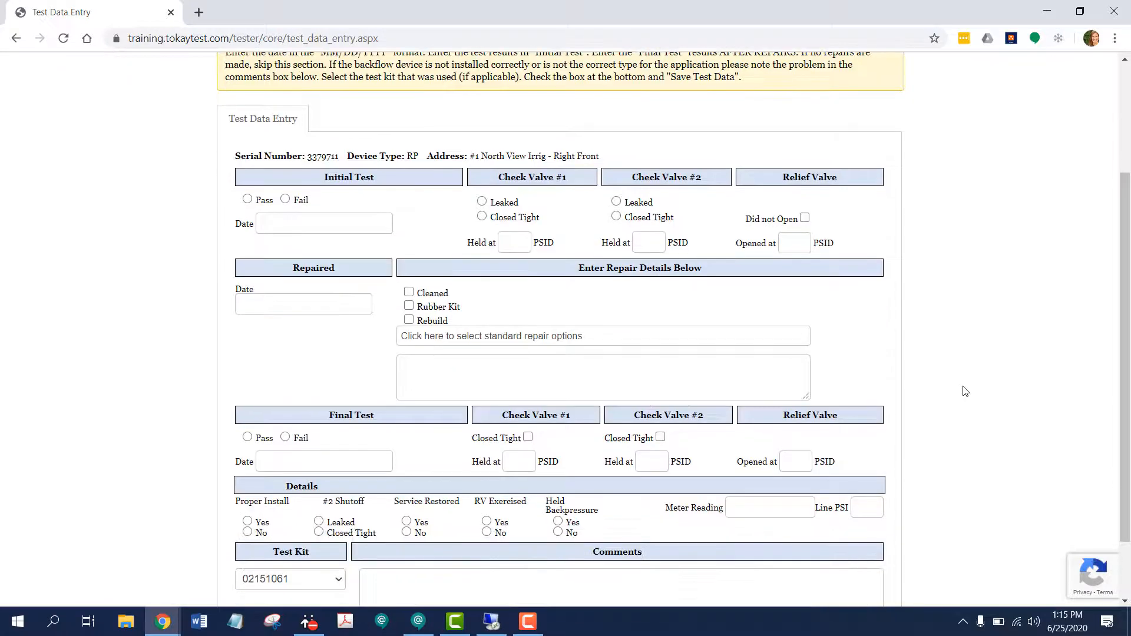
mouse_move(360, 201)
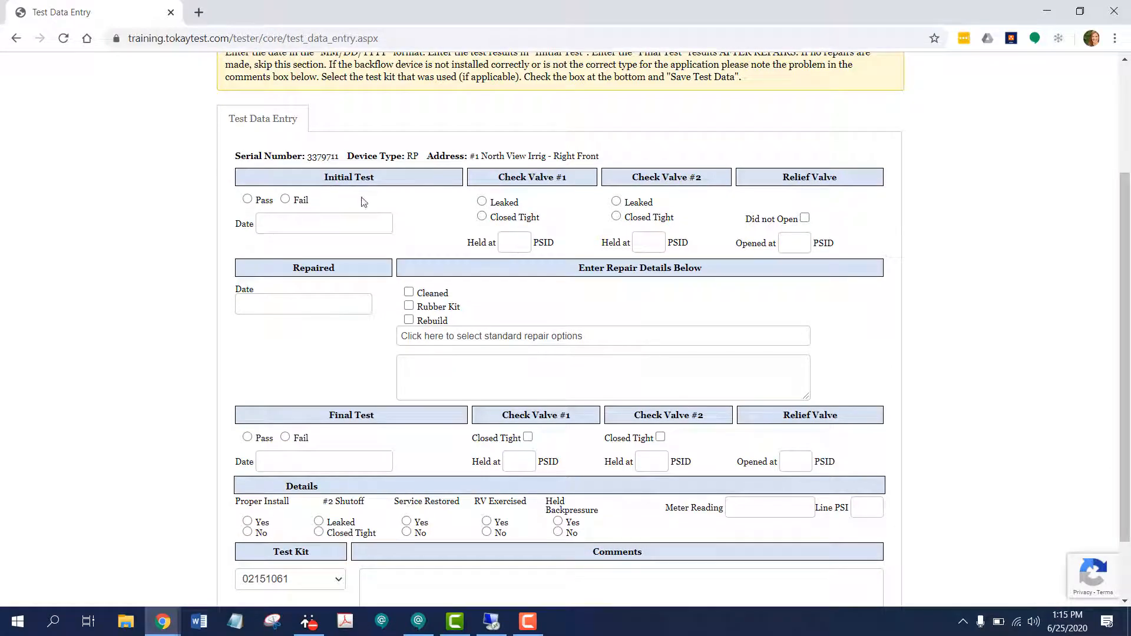
scroll(down, 3)
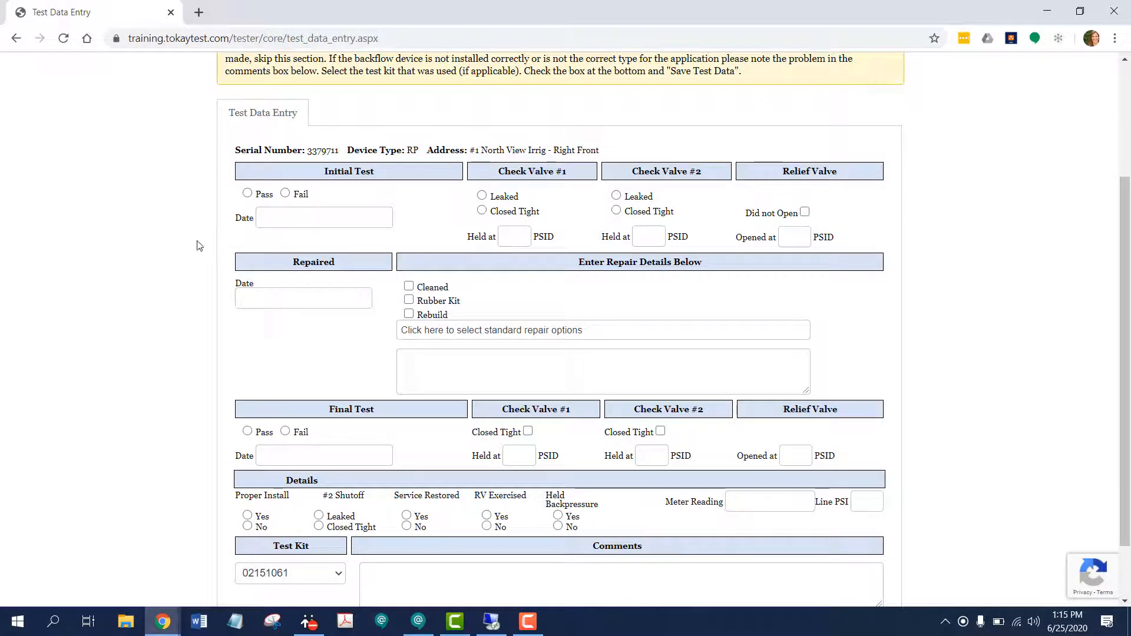
mouse_move(374, 441)
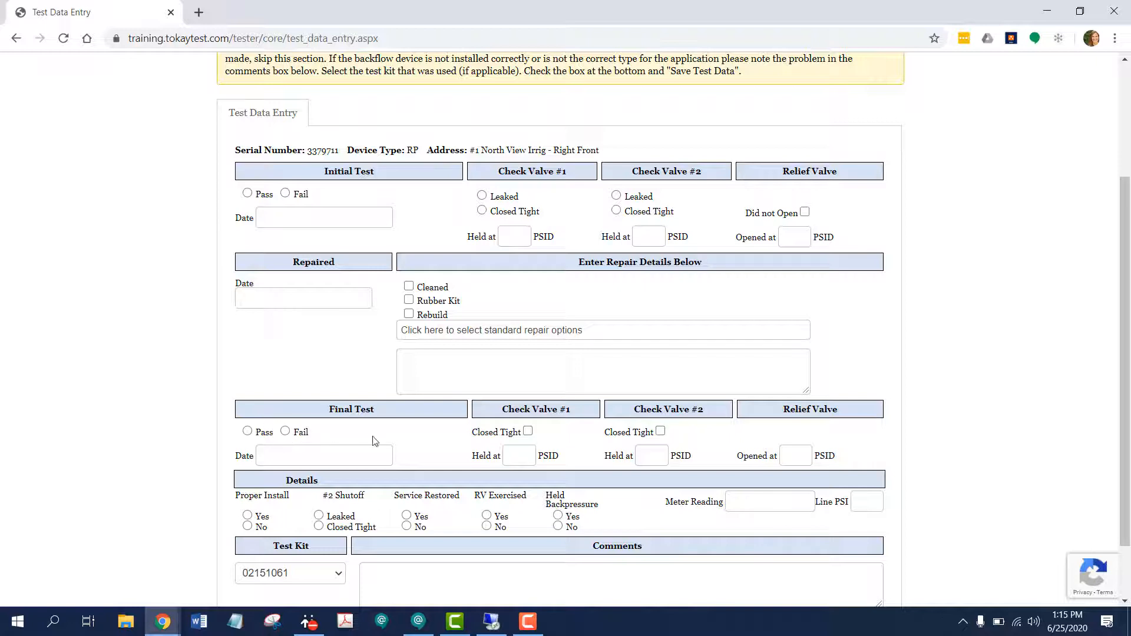
mouse_move(286, 414)
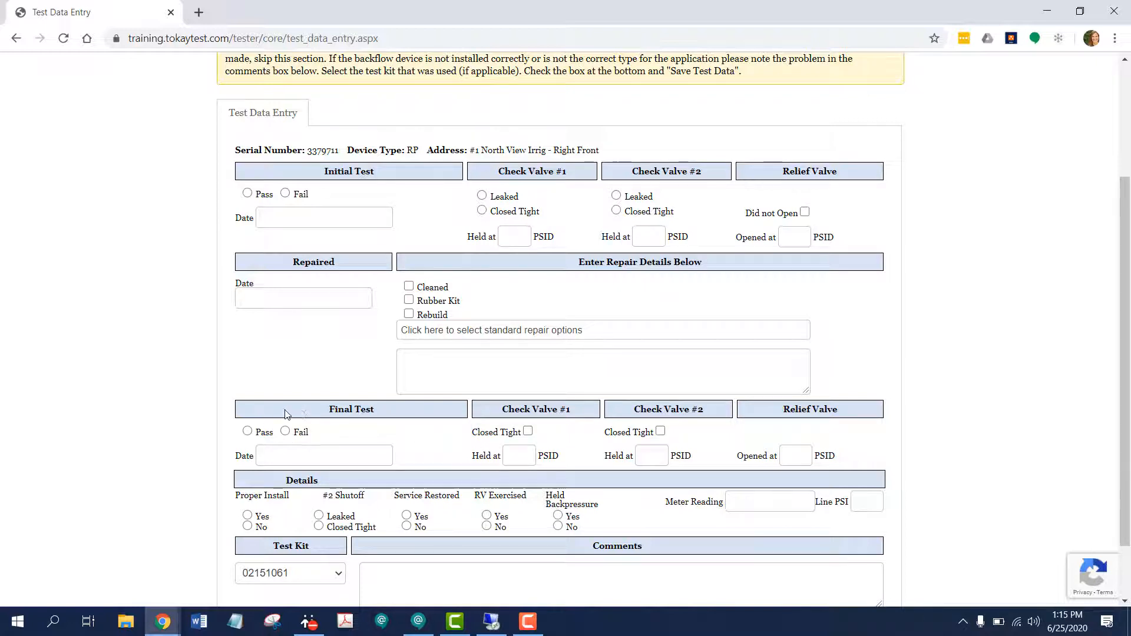
click(248, 193)
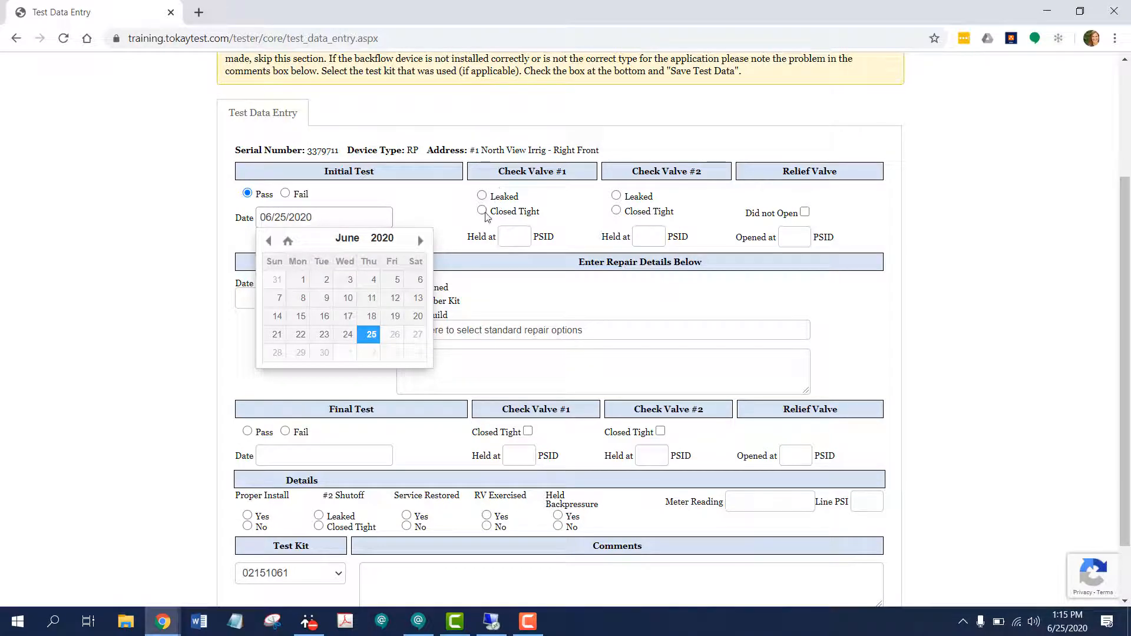
click(481, 209)
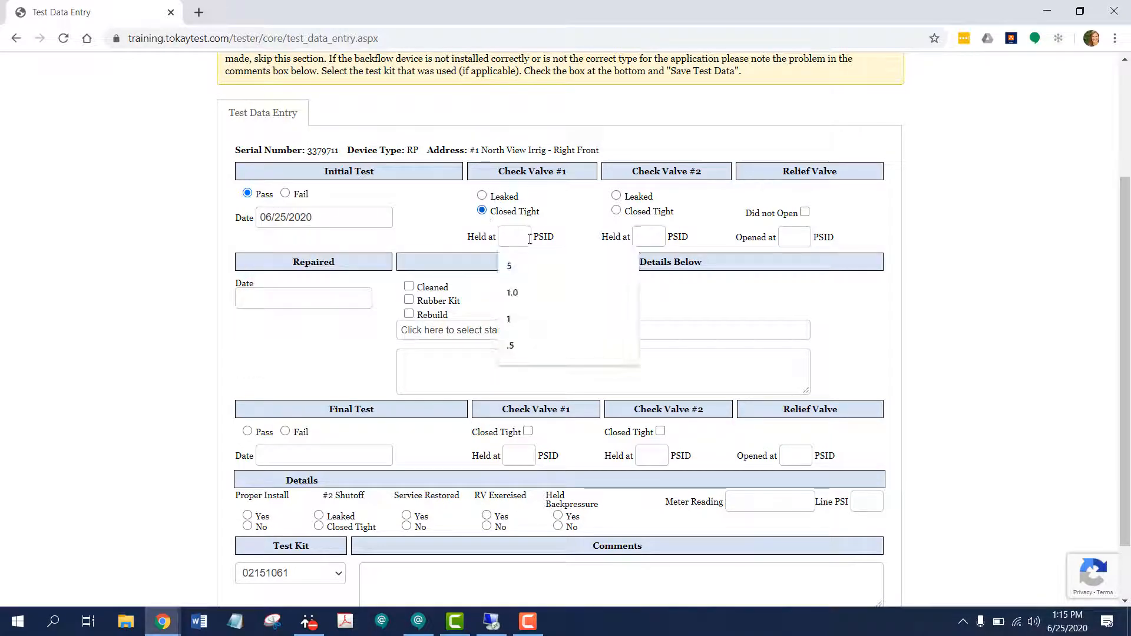
Step: Enter check valve pressures 5 and 1 PSID and relief valve opened at 2
click(509, 265)
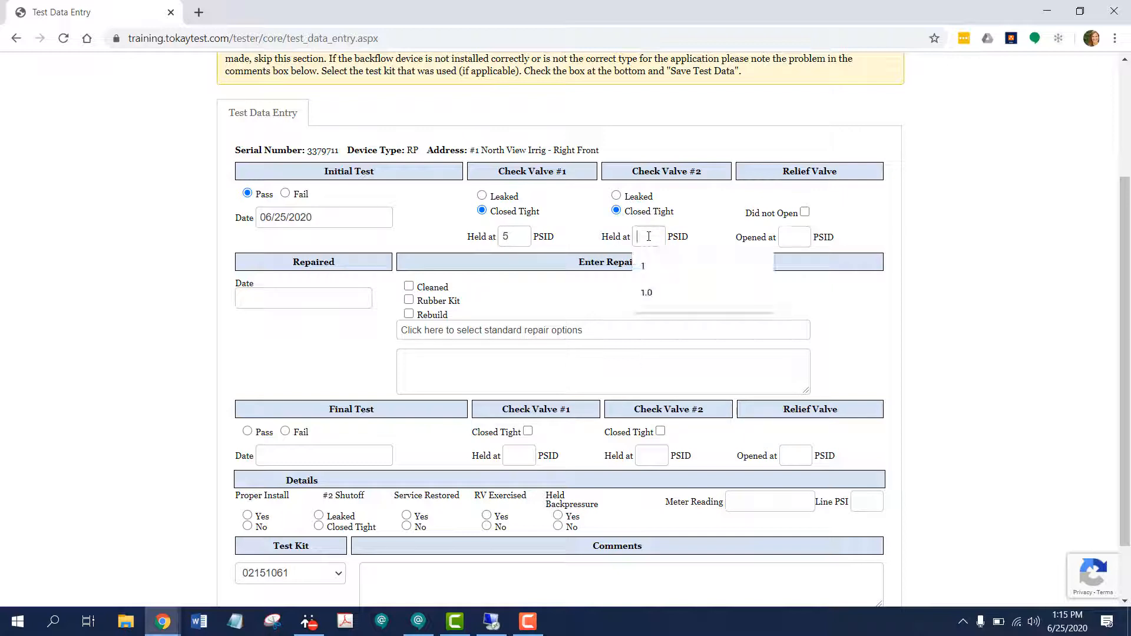
text(1)
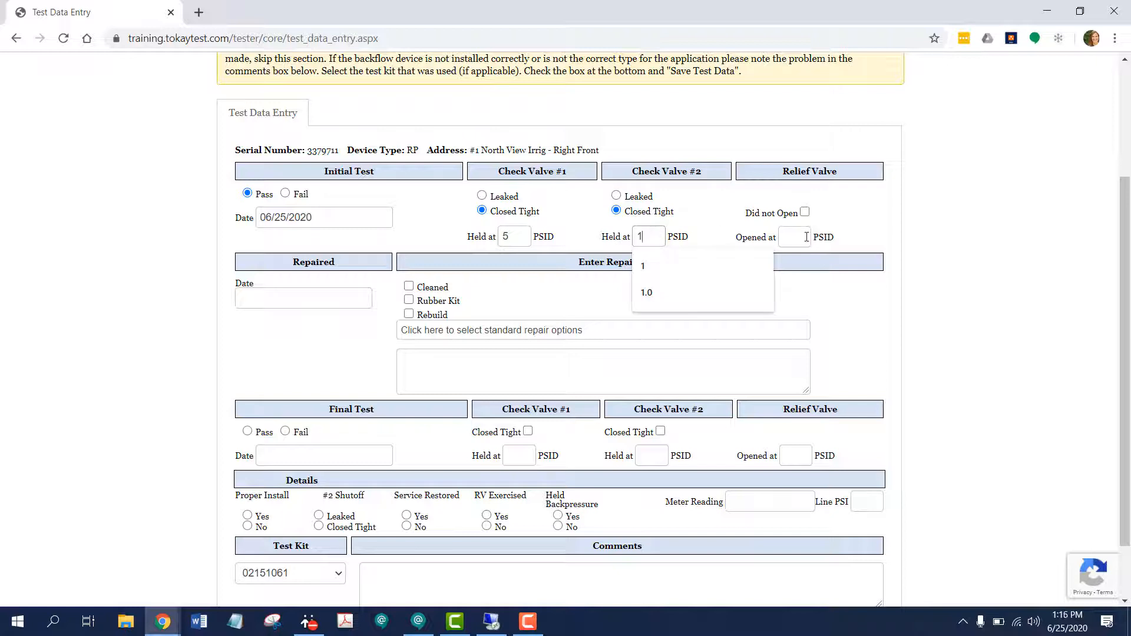
text(2)
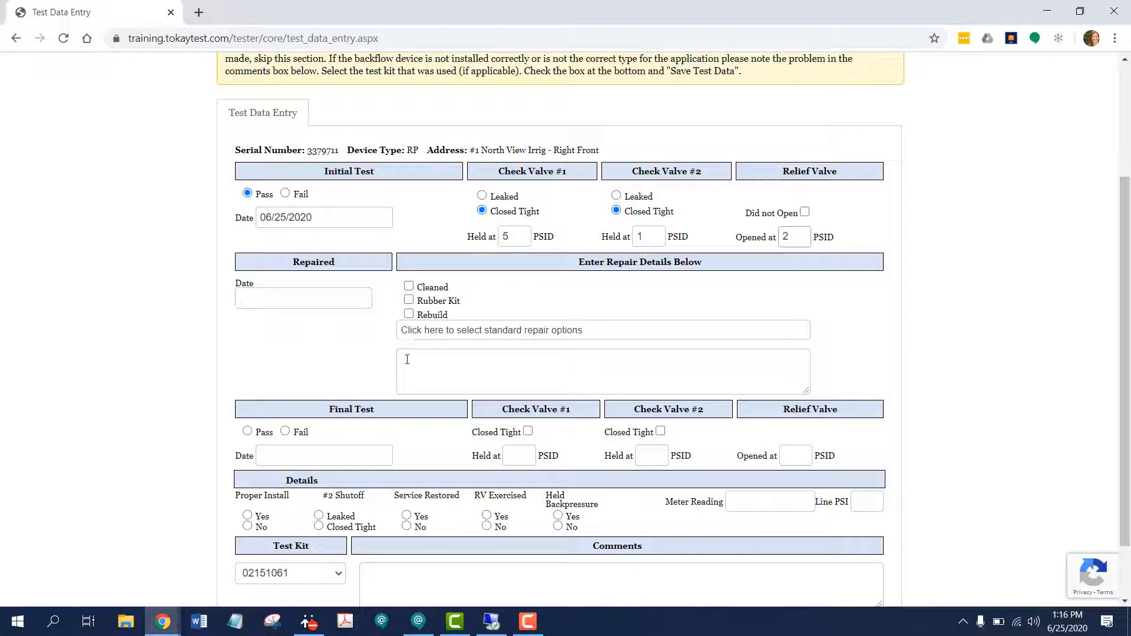
scroll(down, 3)
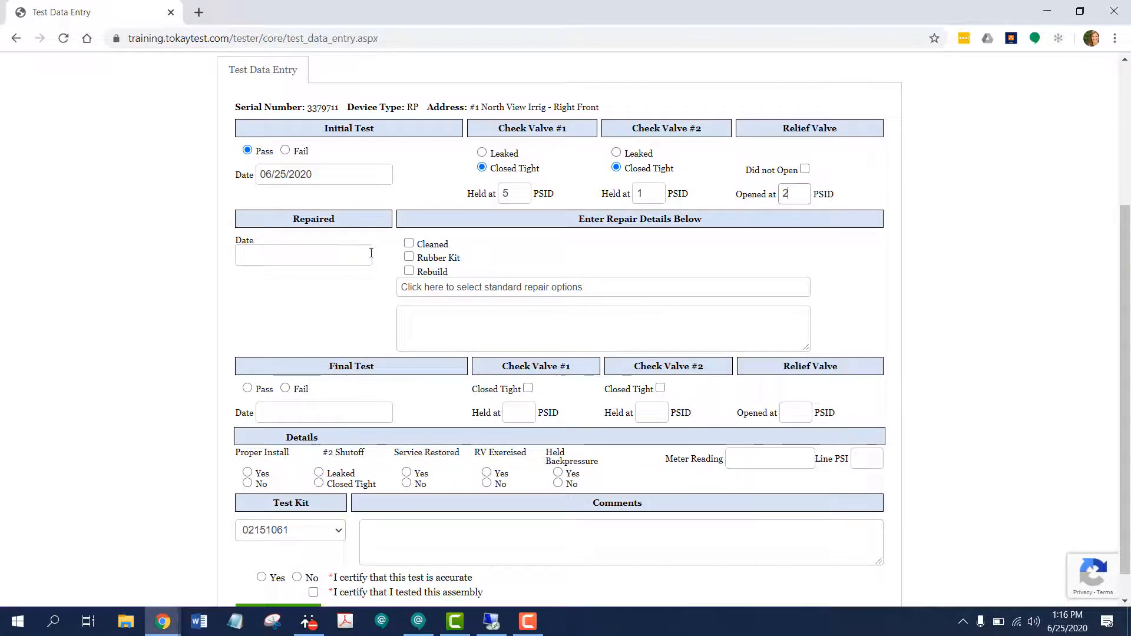
scroll(down, 3)
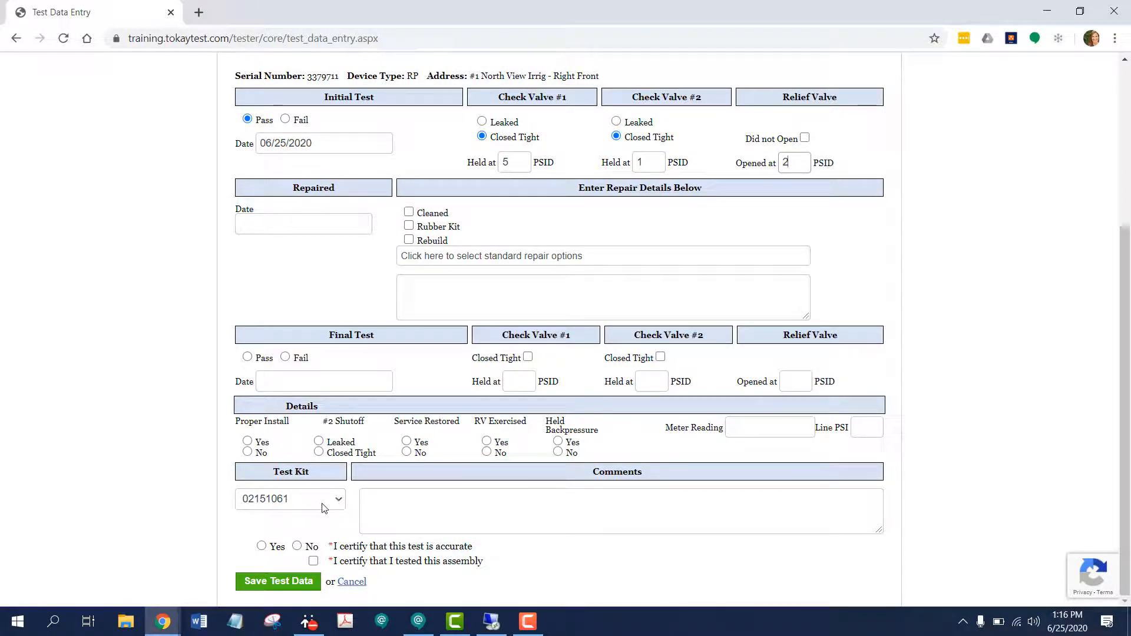
Step: Select test kit 04051084, certify, and save the test data as an unsubmitted test
click(290, 498)
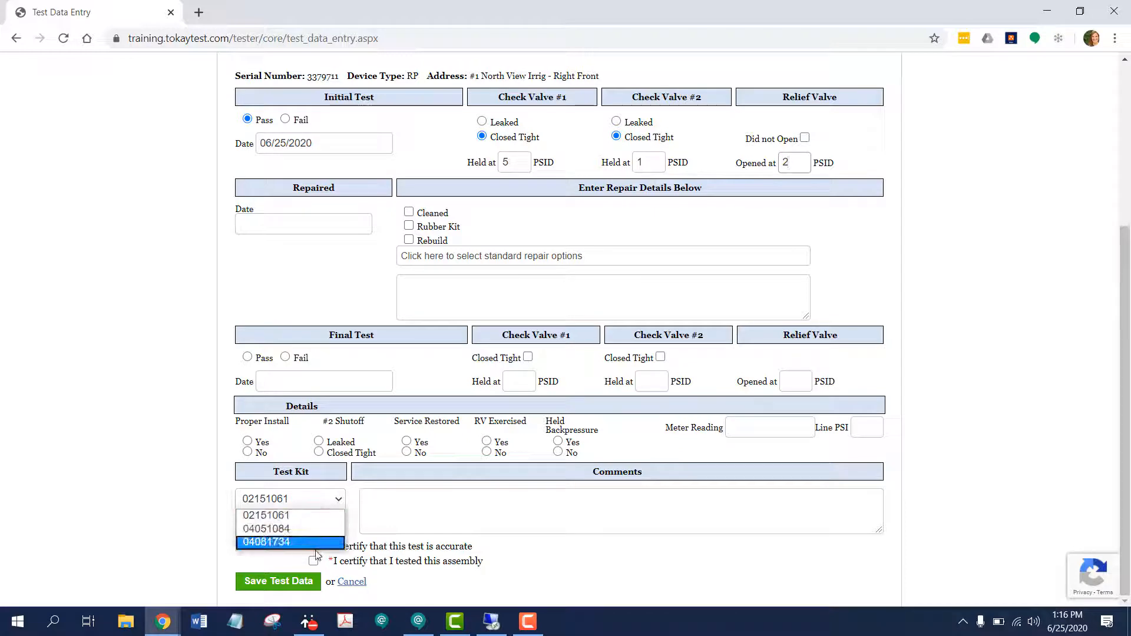
click(265, 527)
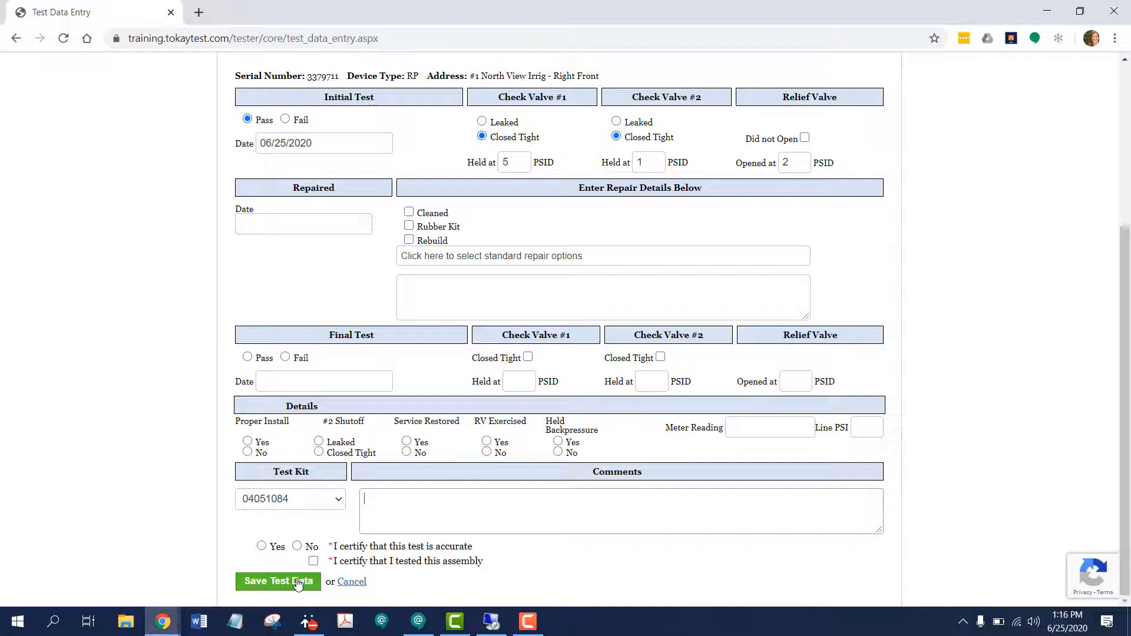
click(278, 581)
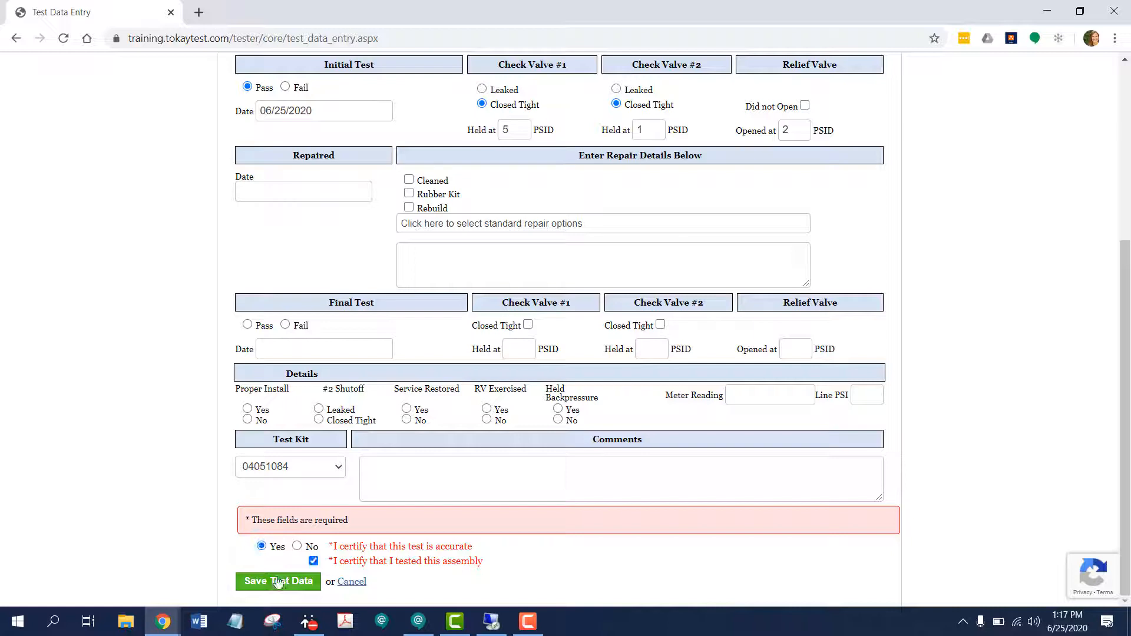
click(278, 581)
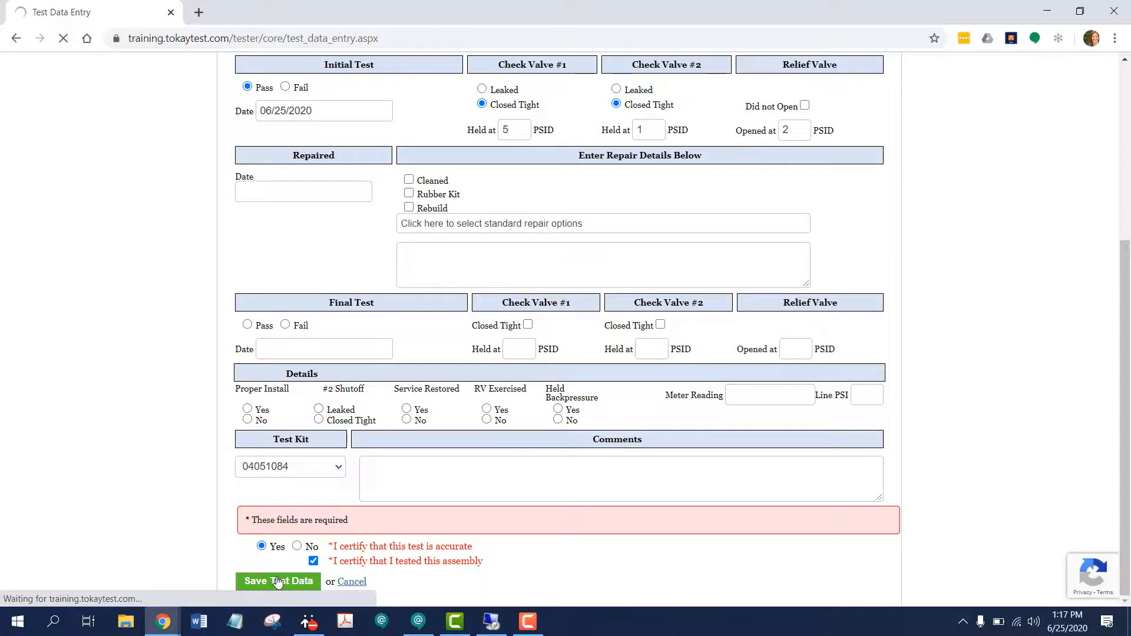
click(278, 581)
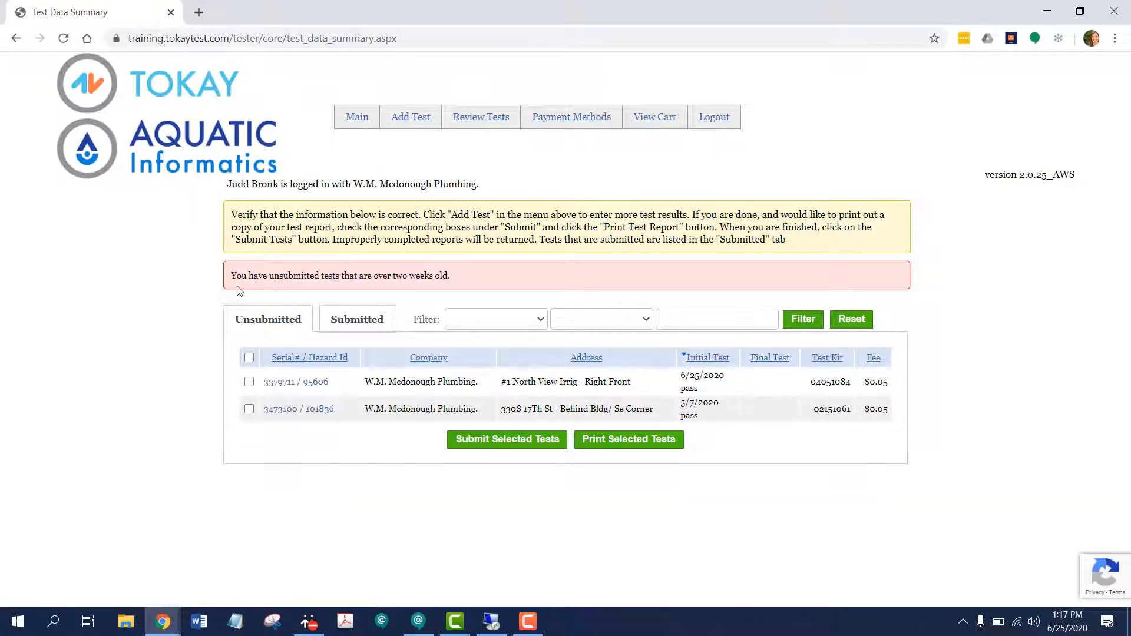
mouse_move(261, 288)
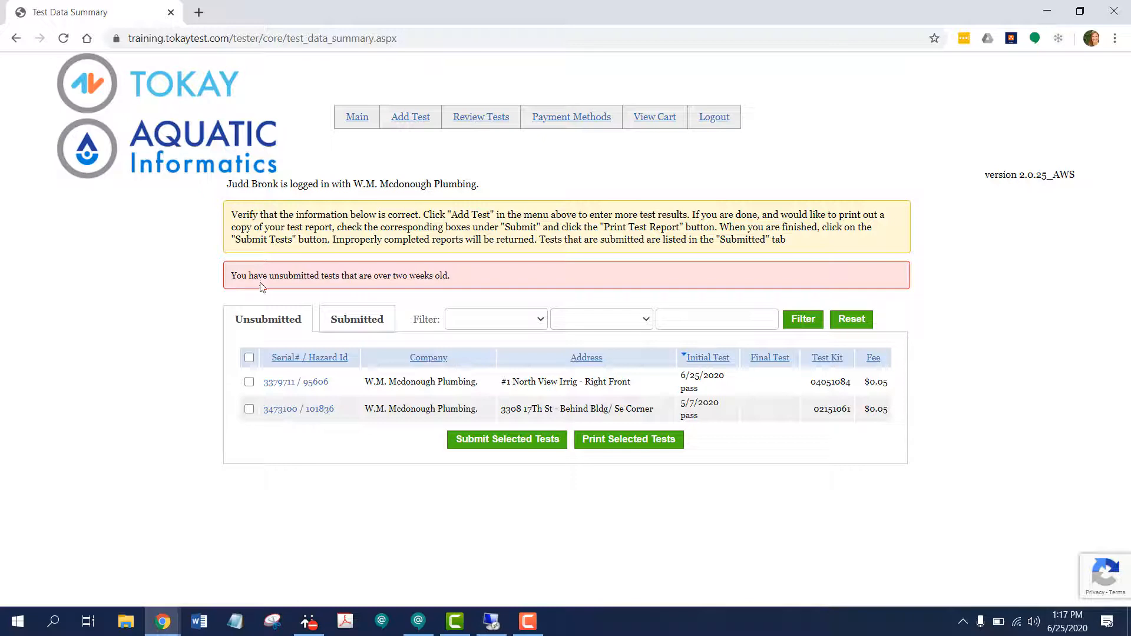
mouse_move(411, 289)
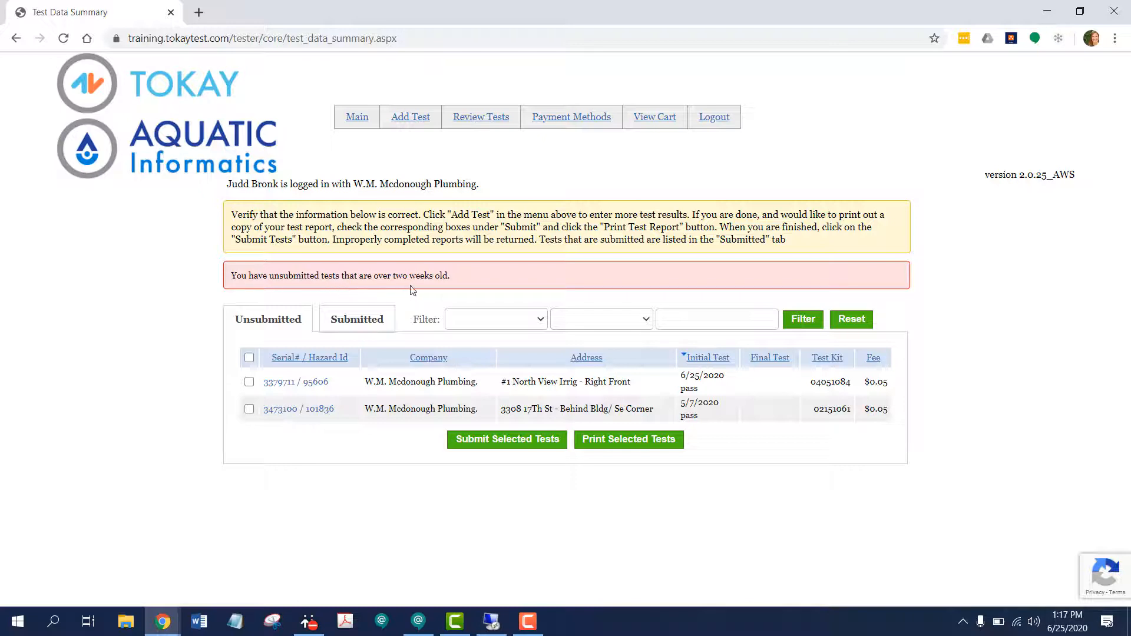
mouse_move(477, 294)
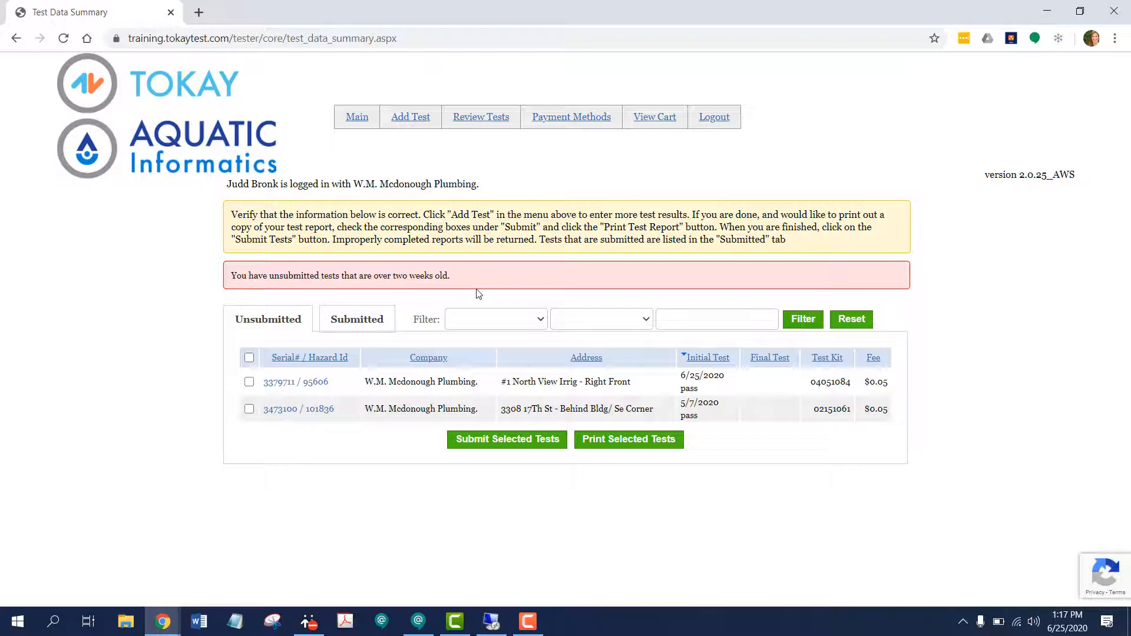
mouse_move(646, 415)
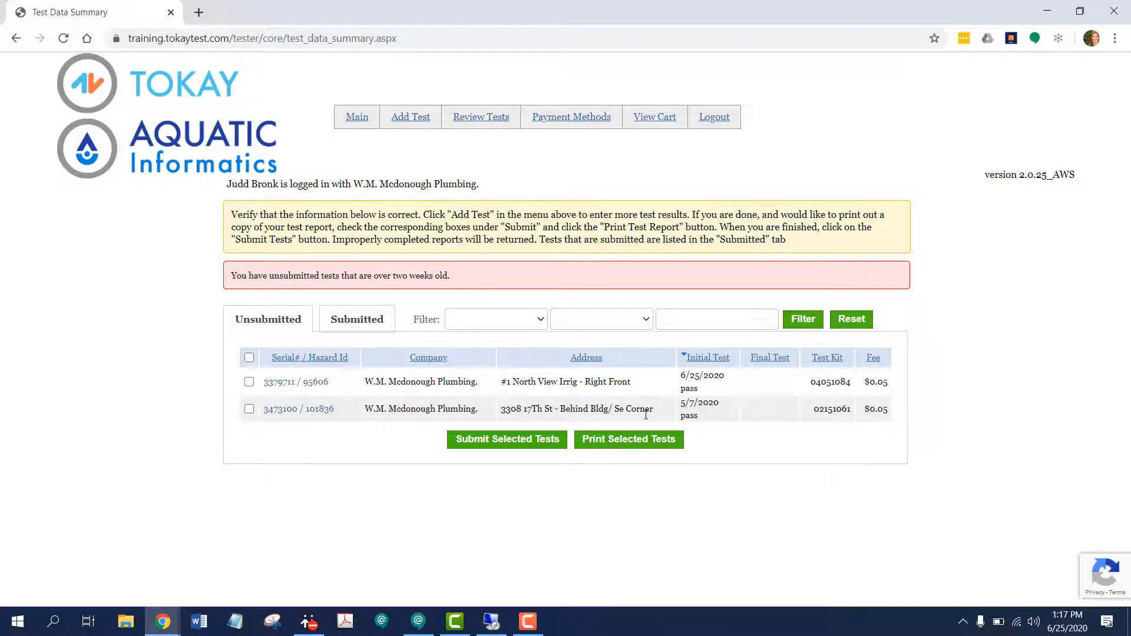
mouse_move(346, 415)
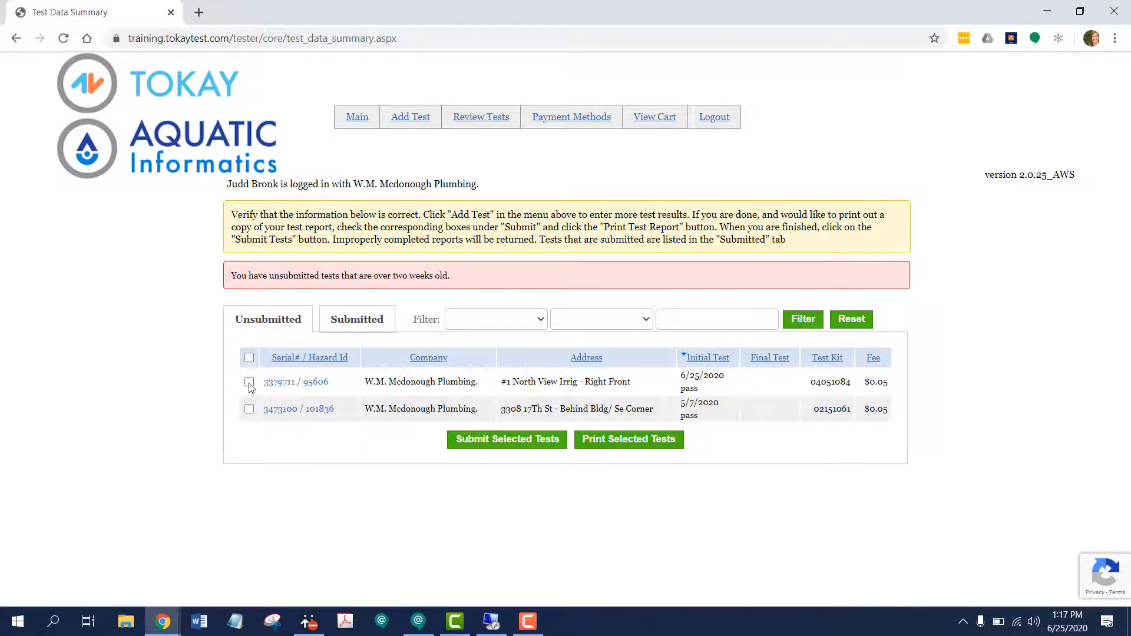
Step: Check the 3379711 / 95606 test for submission and view the Submitted tests list
click(248, 381)
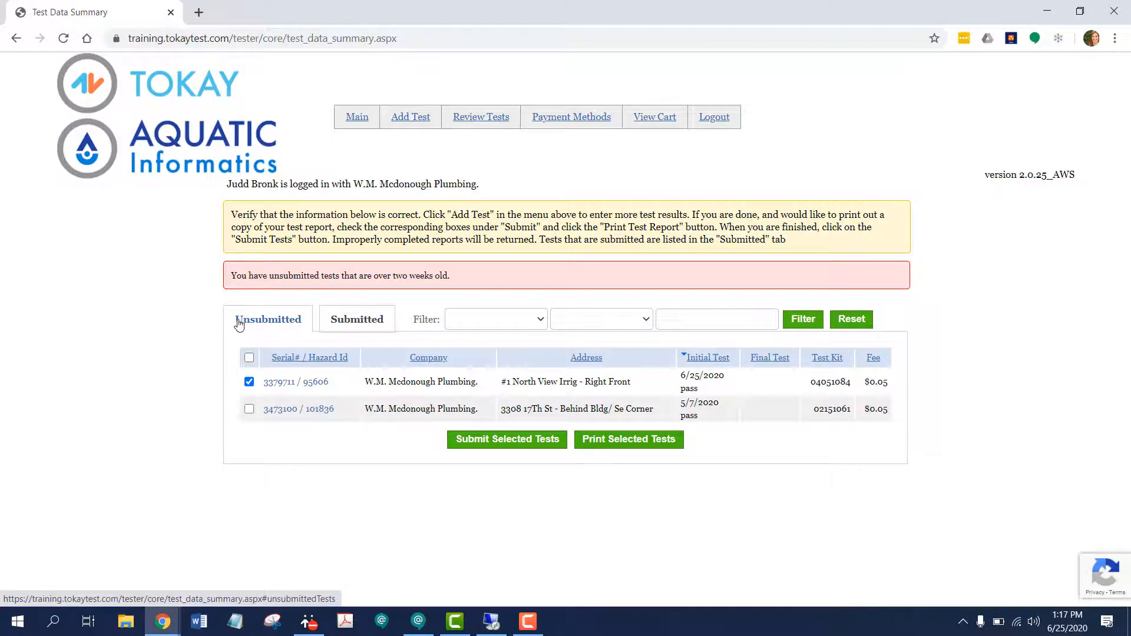
mouse_move(299, 328)
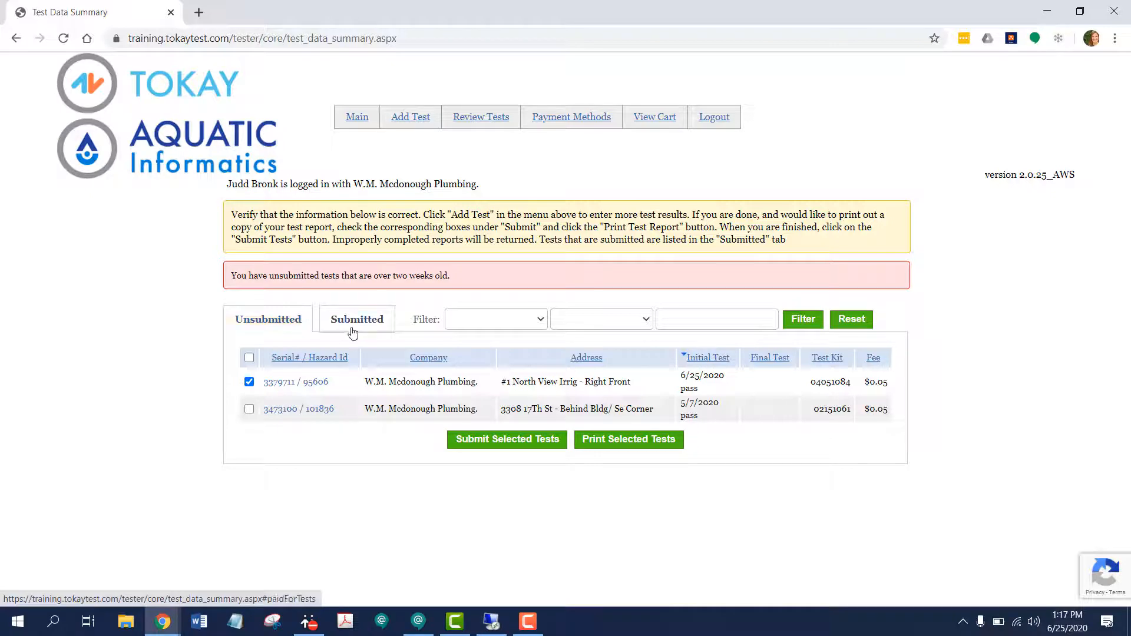
click(356, 319)
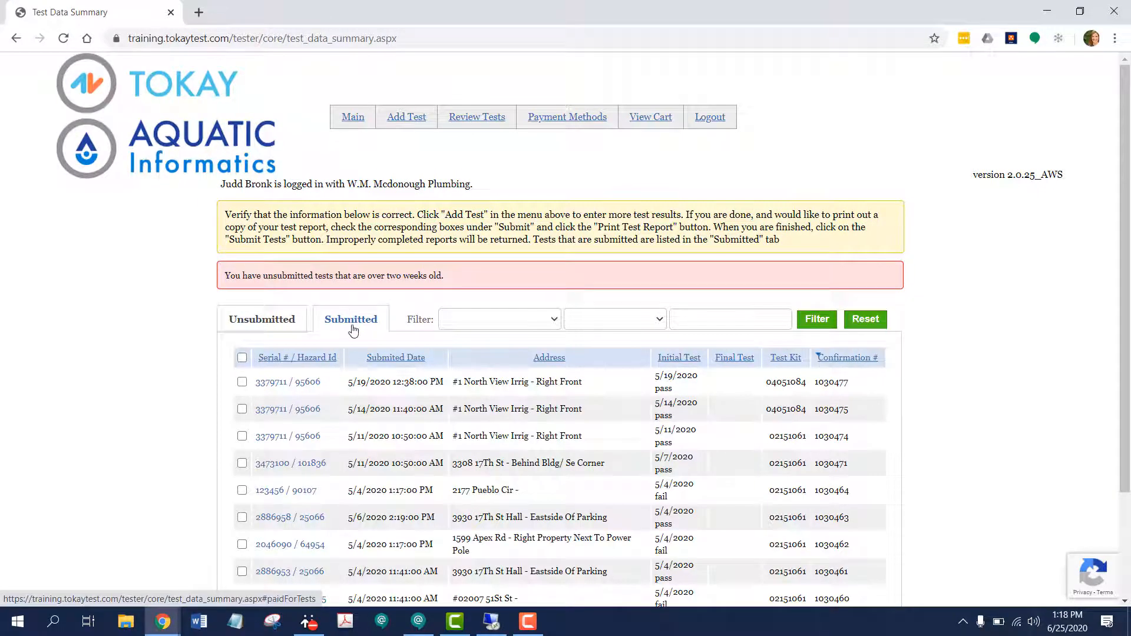
Step: Return to the Unsubmitted list and print the selected 95606 test report
scroll(down, 3)
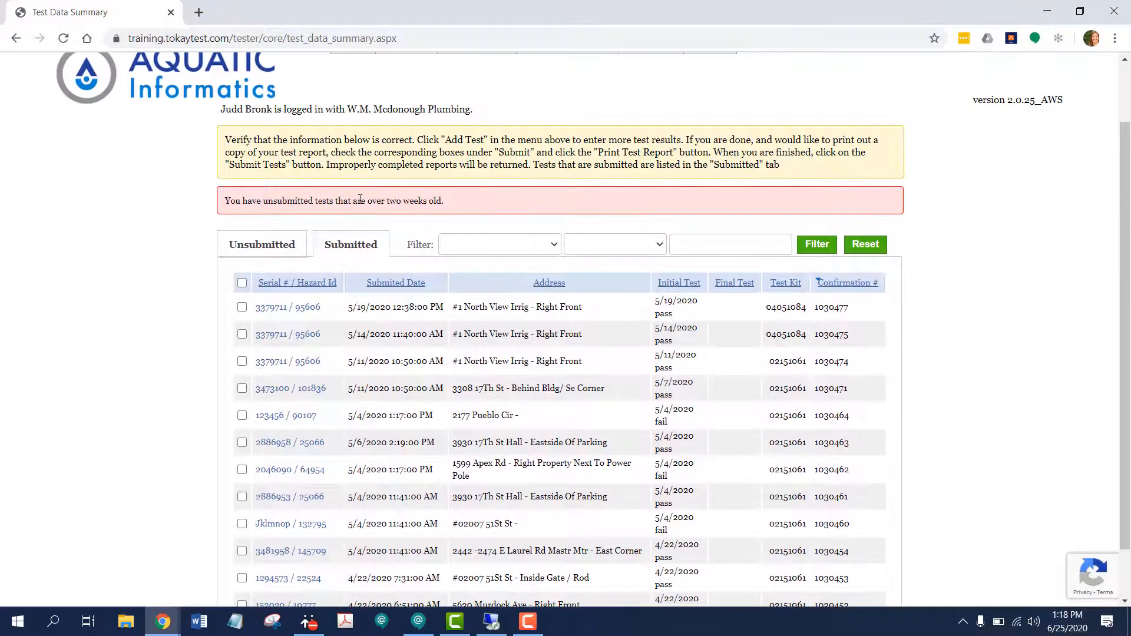
click(500, 243)
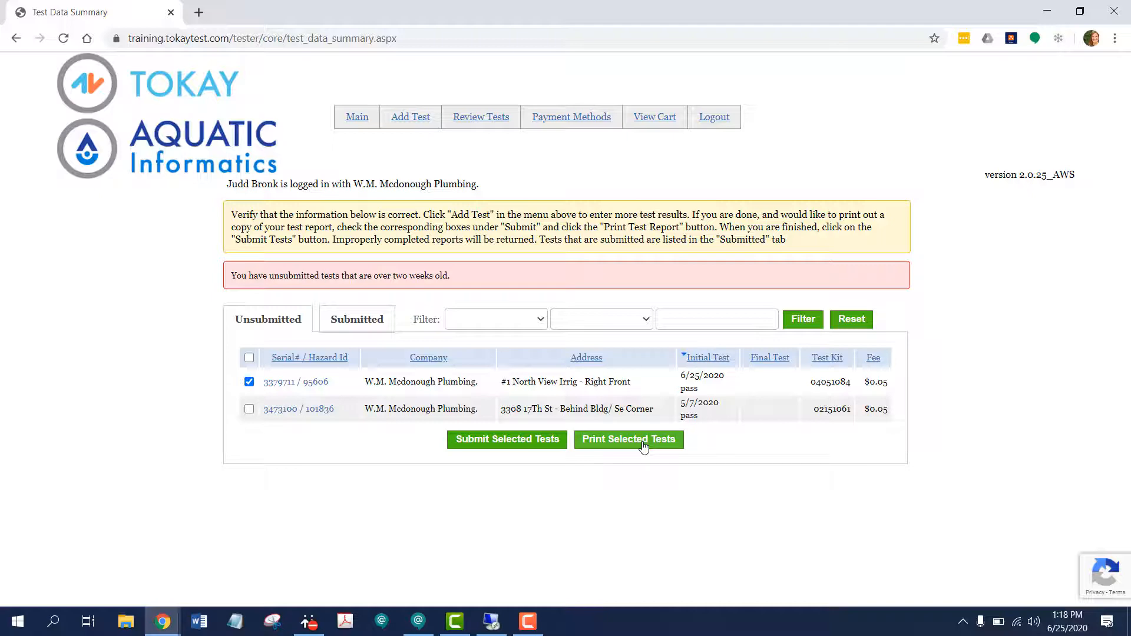
click(628, 438)
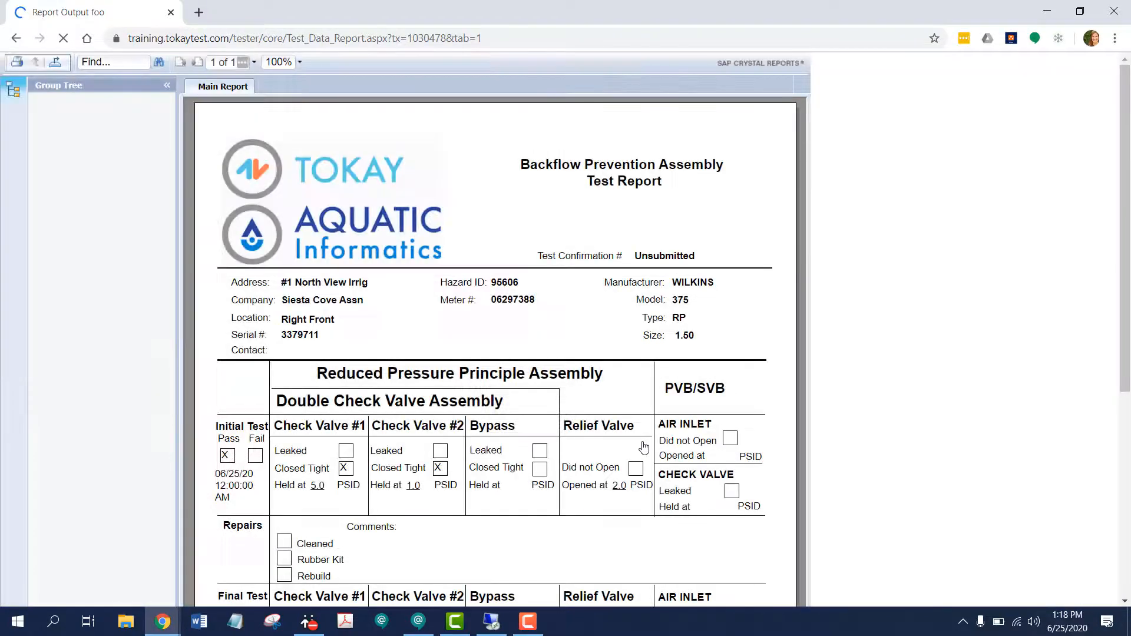
Step: Export the 95606 backflow test report to a PDF file
click(62, 38)
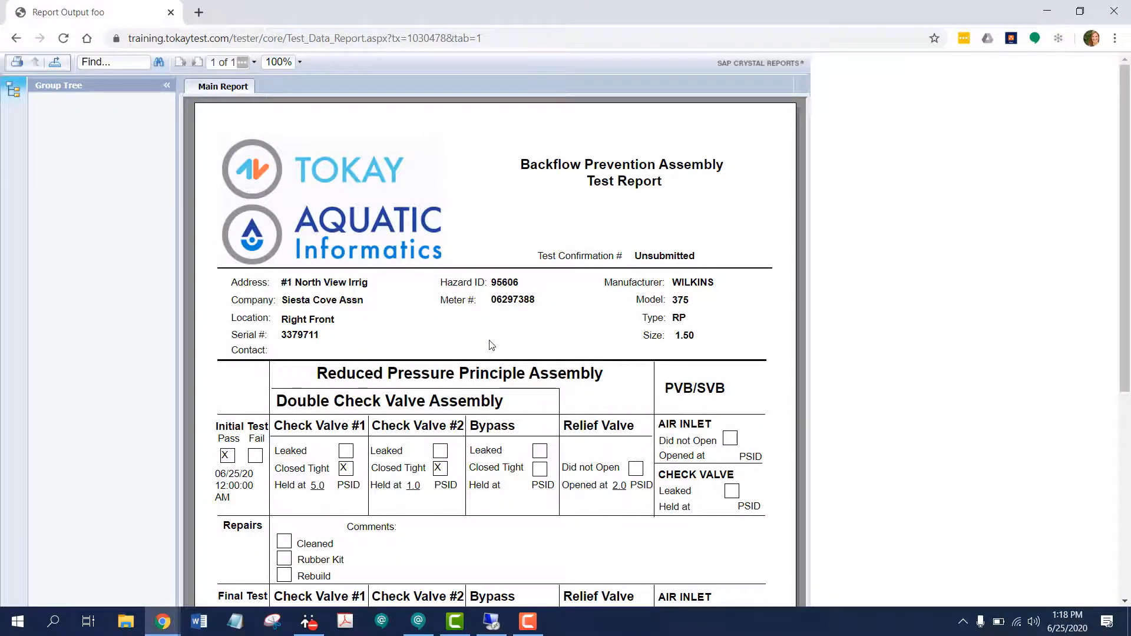
scroll(down, 3)
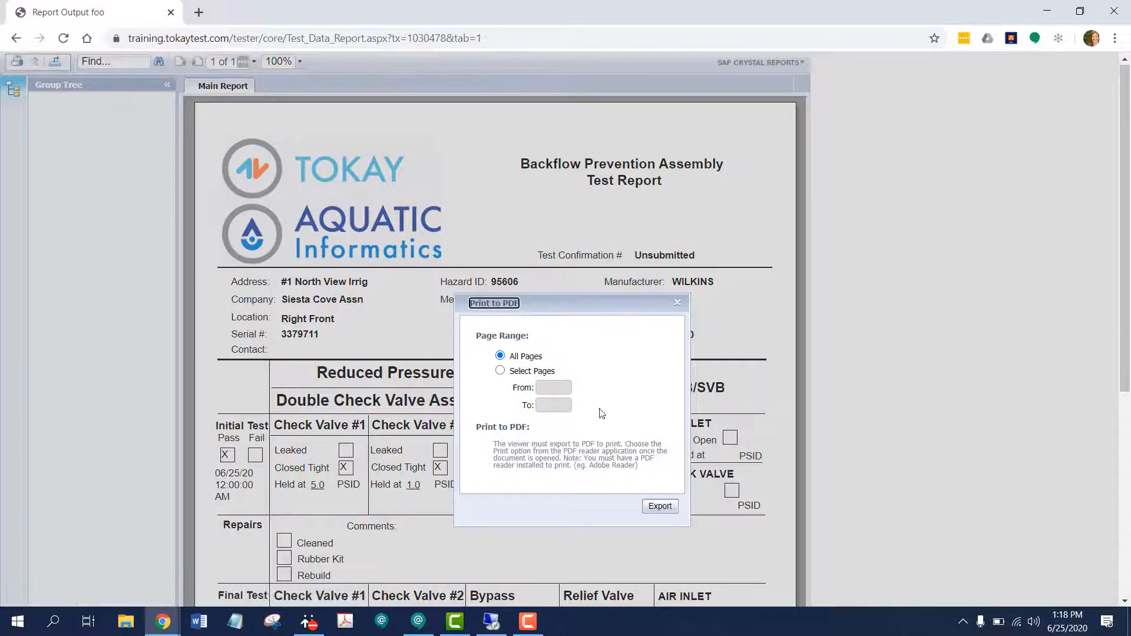
click(658, 505)
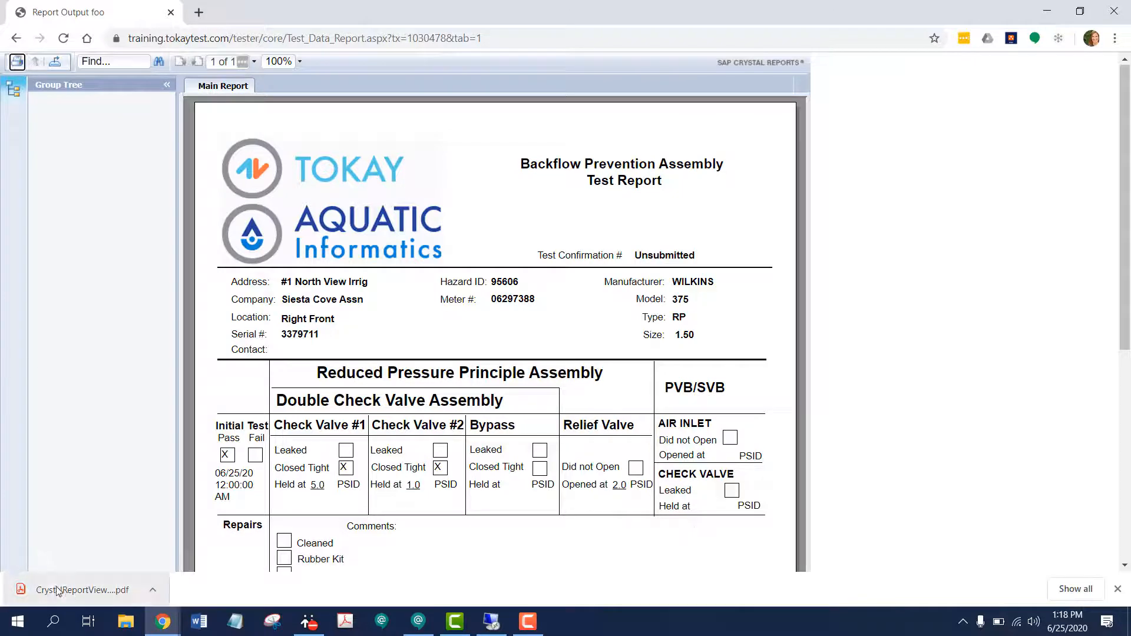
Step: Return from the report to the test data summary page
scroll(down, 3)
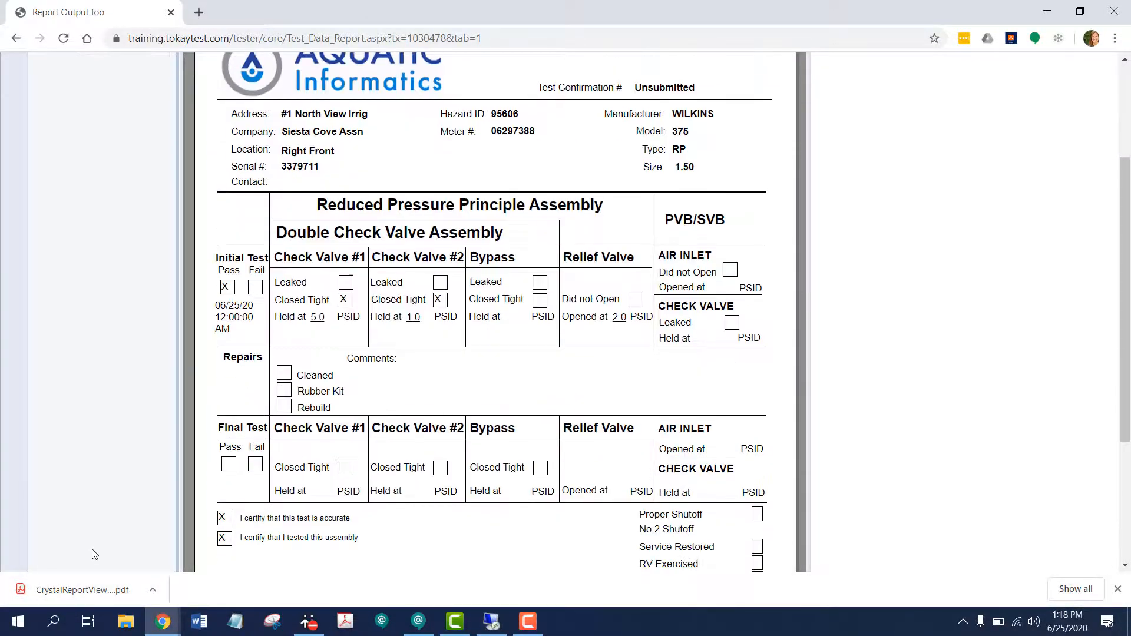
scroll(down, 3)
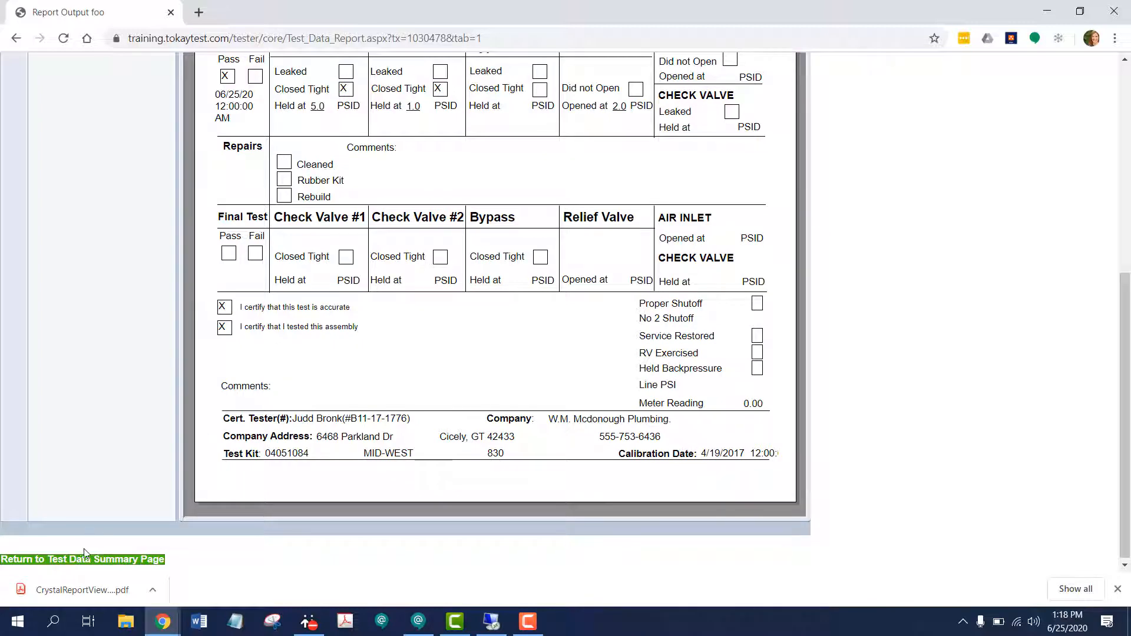
mouse_move(75, 564)
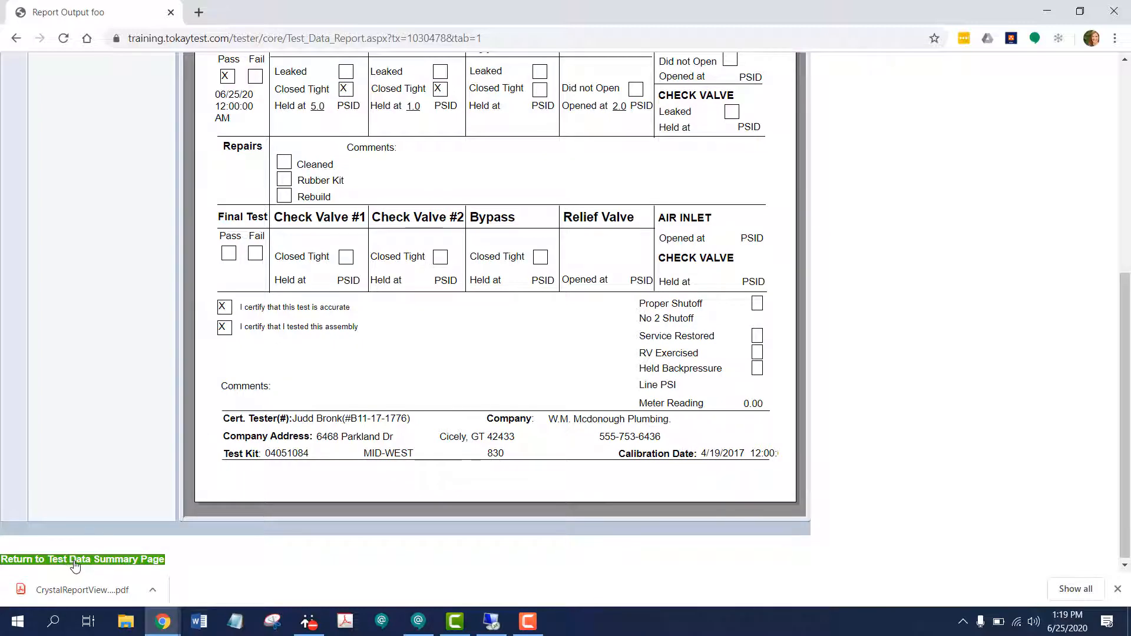
click(82, 558)
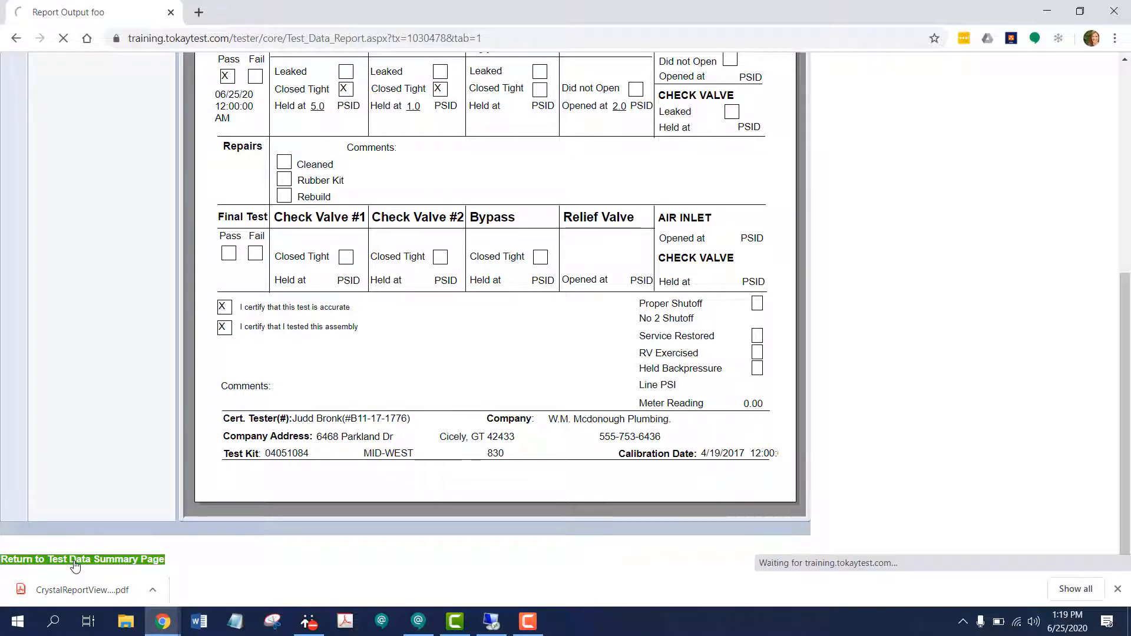
click(82, 558)
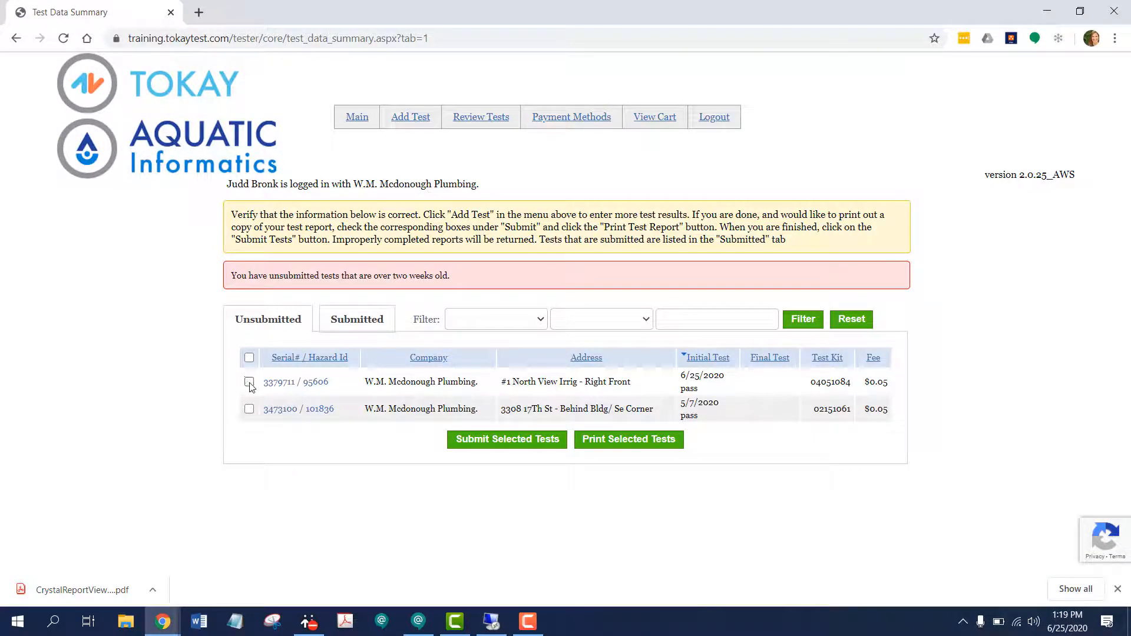
click(248, 382)
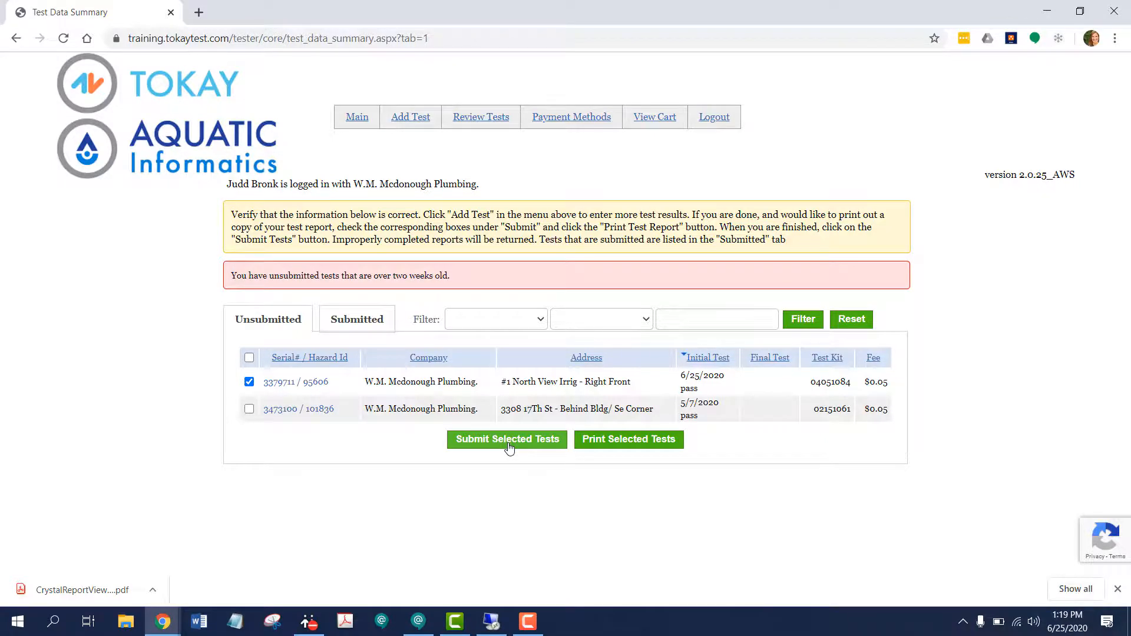
click(506, 439)
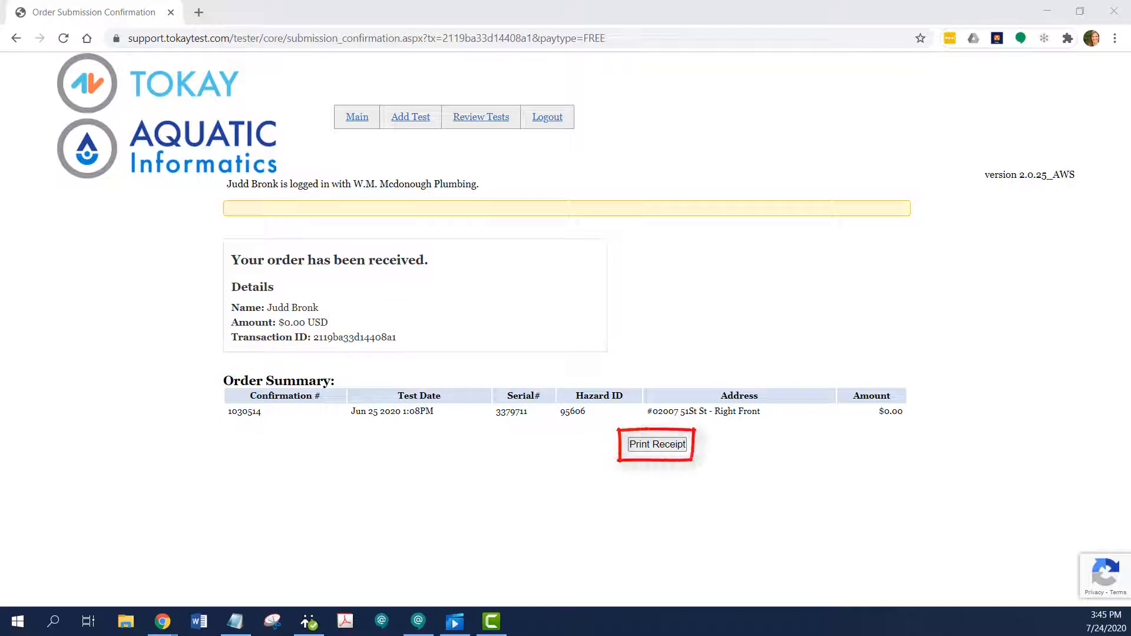
click(655, 444)
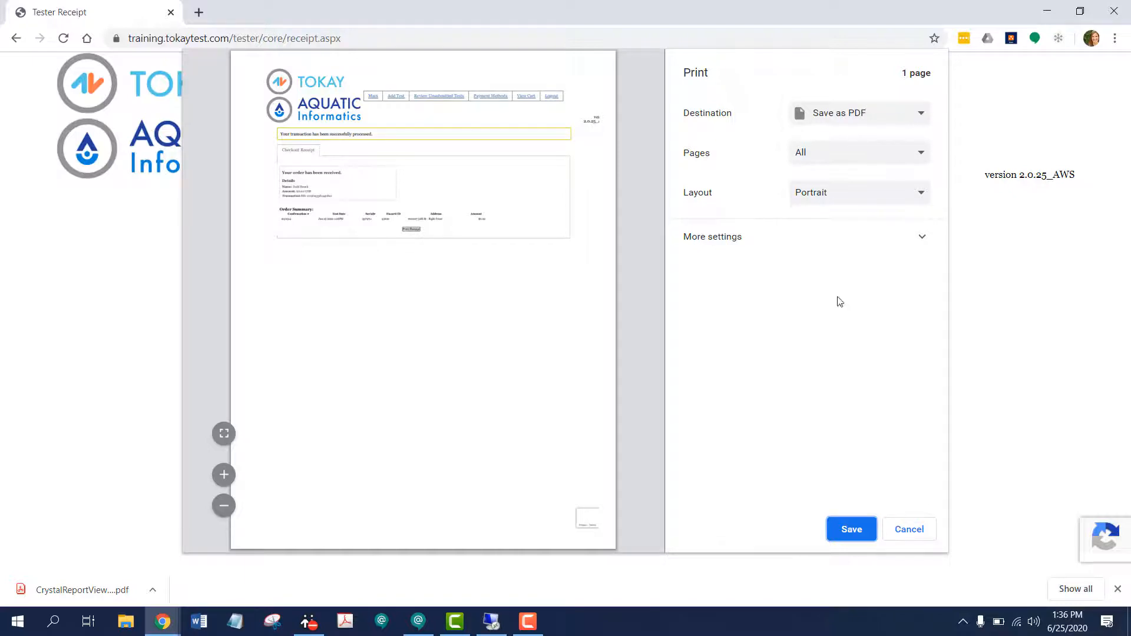
mouse_move(908, 540)
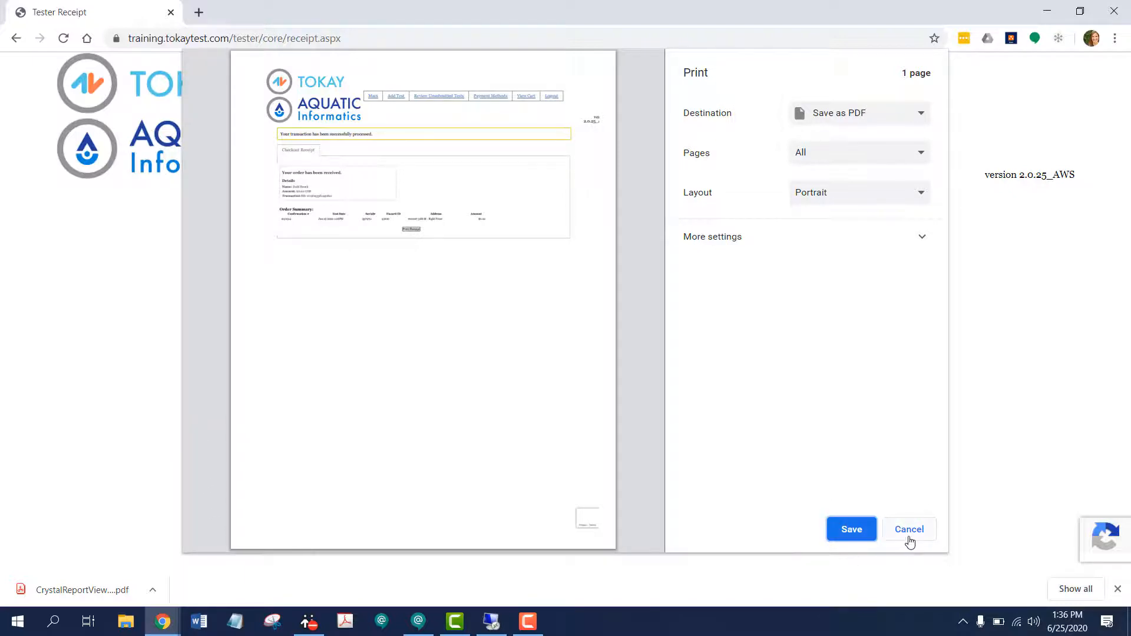
click(908, 529)
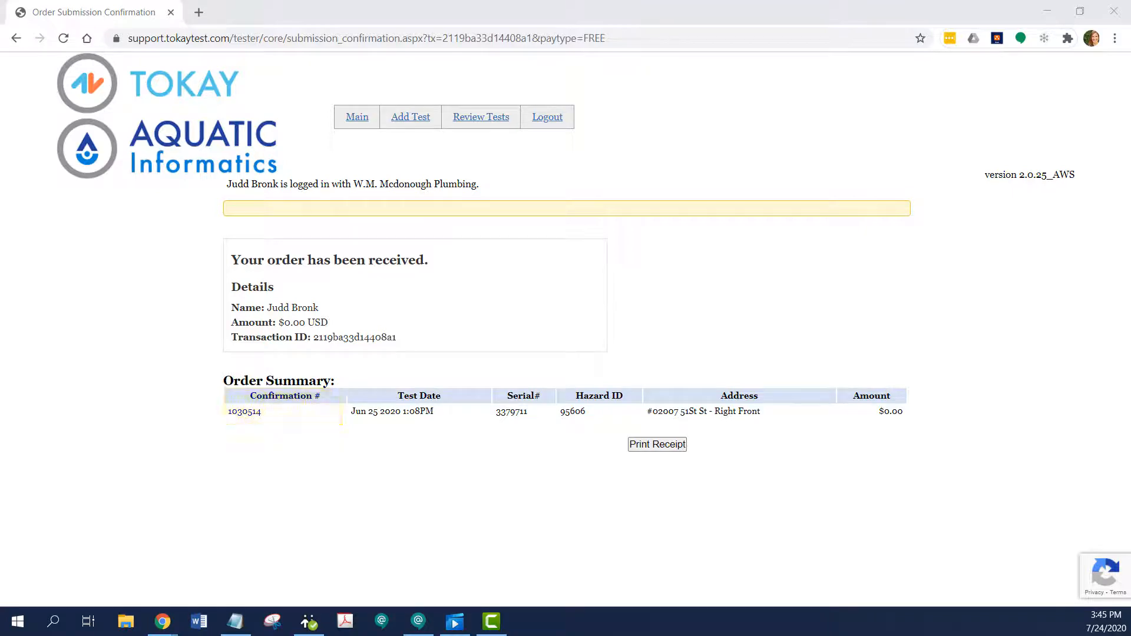
mouse_move(546, 117)
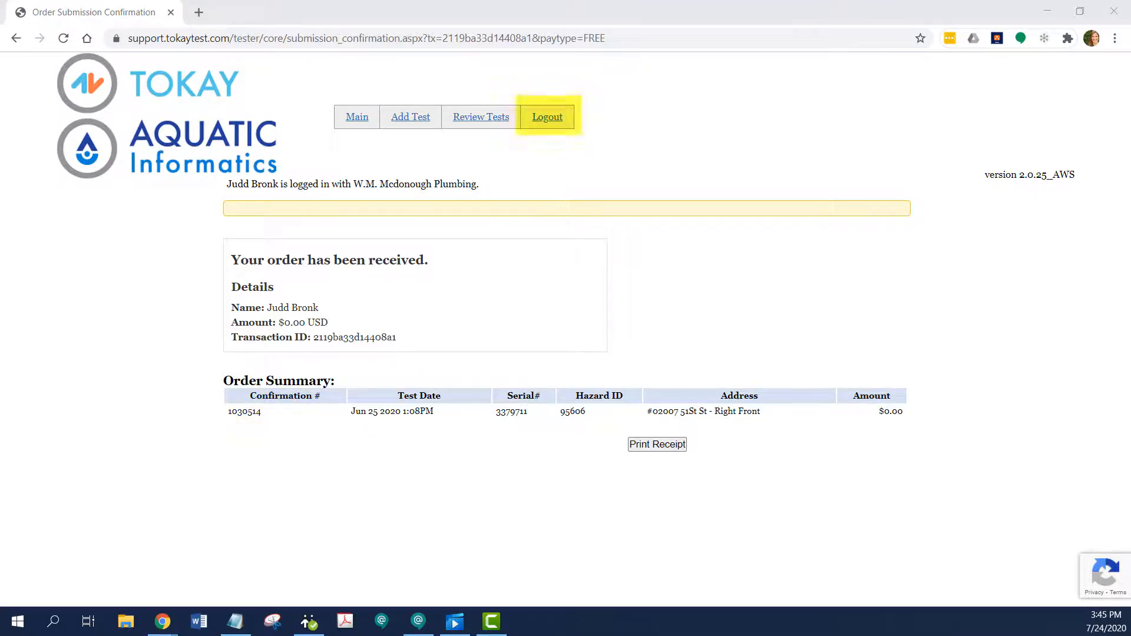